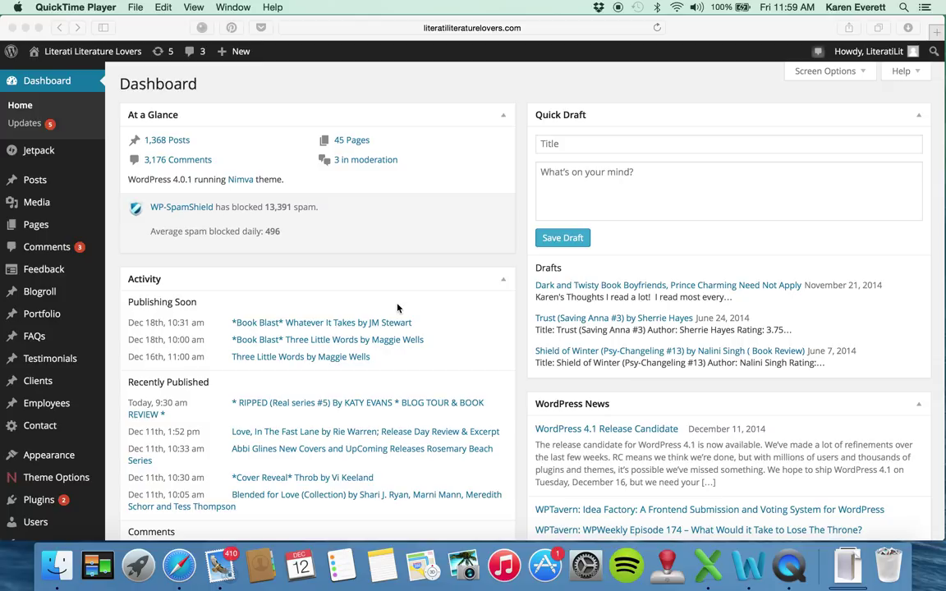
pyautogui.moveTo(359, 316)
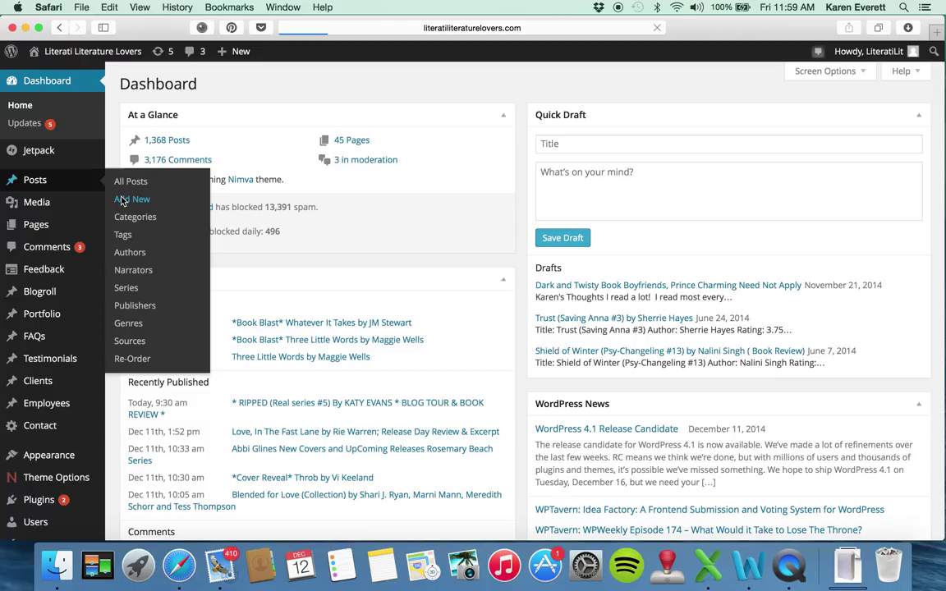
# Step: Start a new post, title it 'Title', and save it as a draft
pyautogui.click(133, 199)
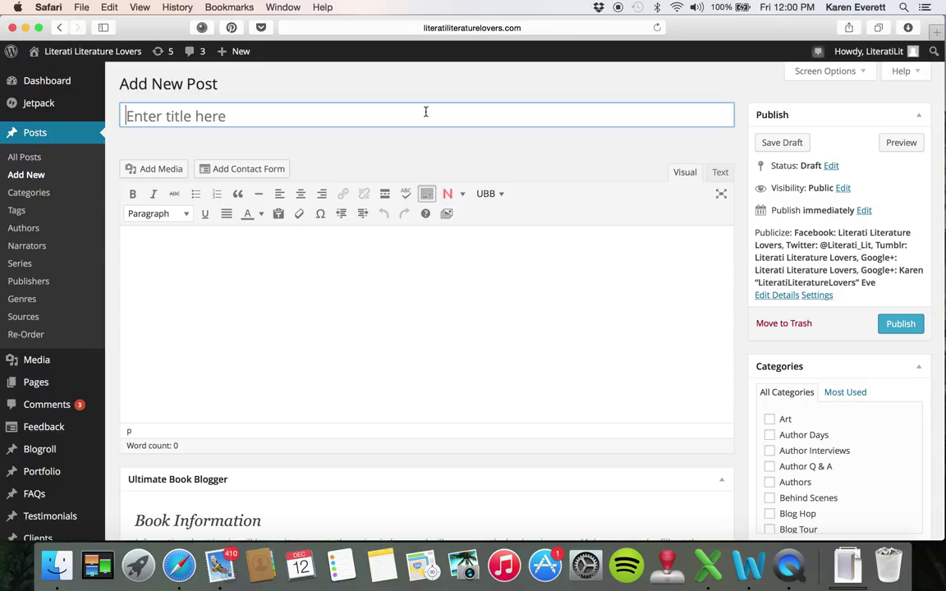
pyautogui.write('Title')
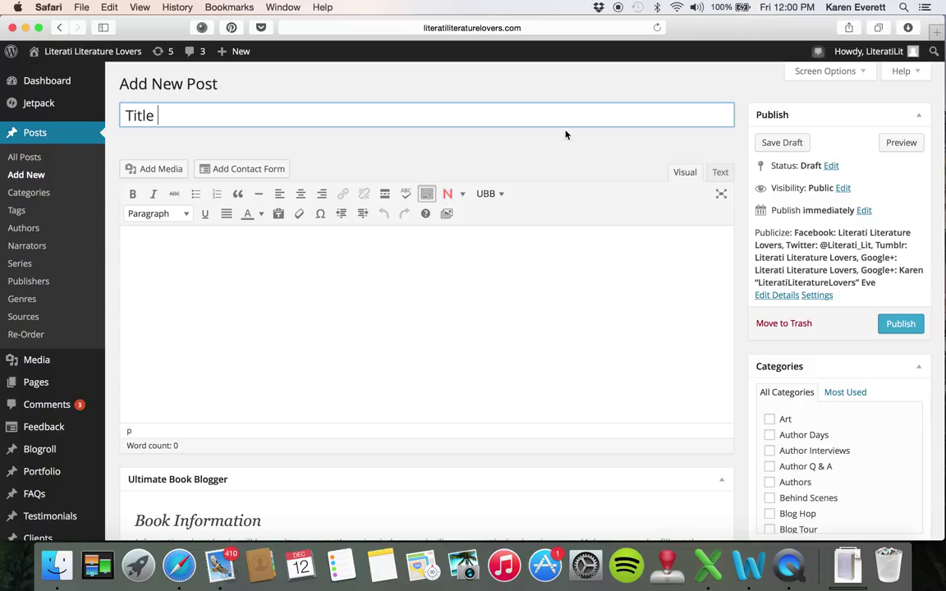
pyautogui.click(782, 142)
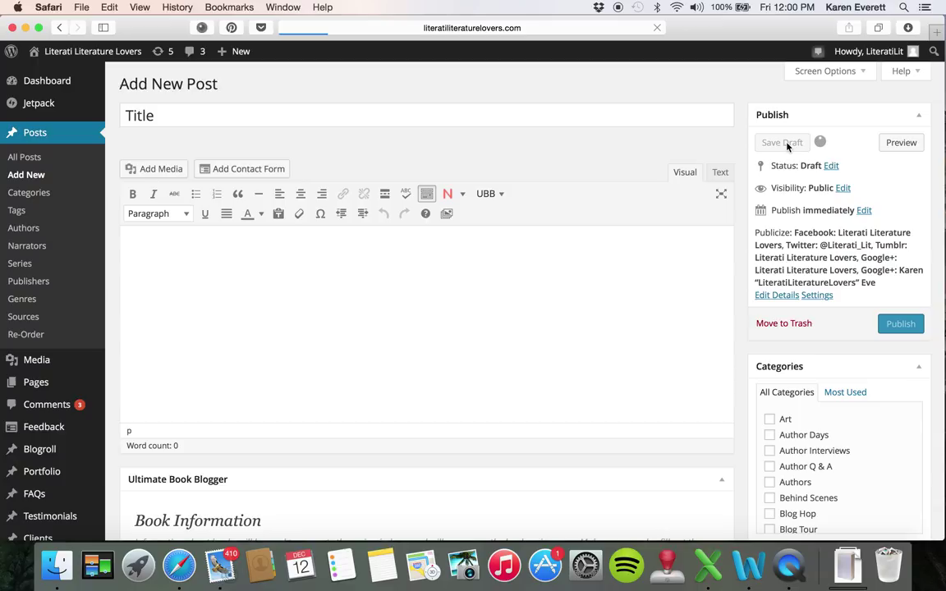
pyautogui.click(780, 142)
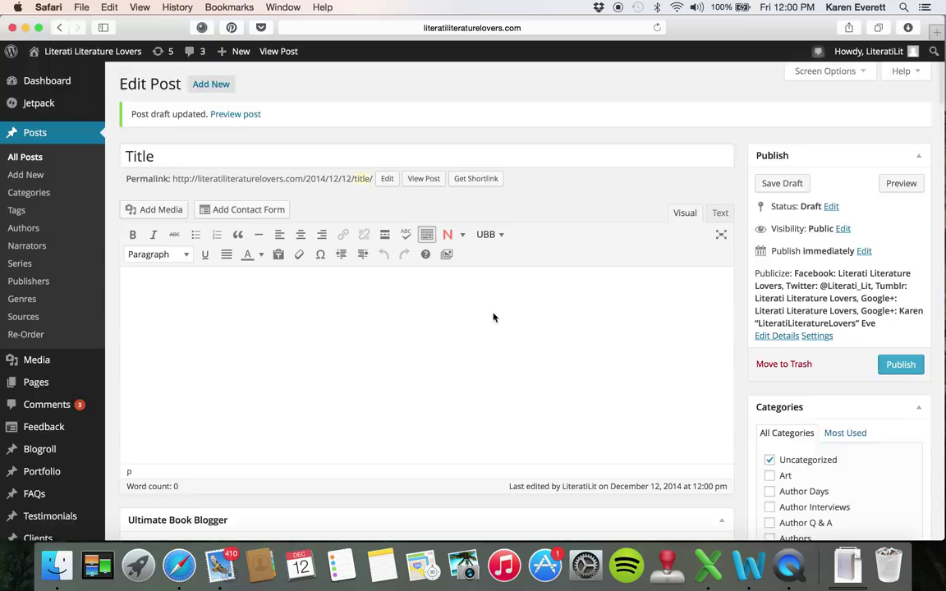
pyautogui.scroll(-3)
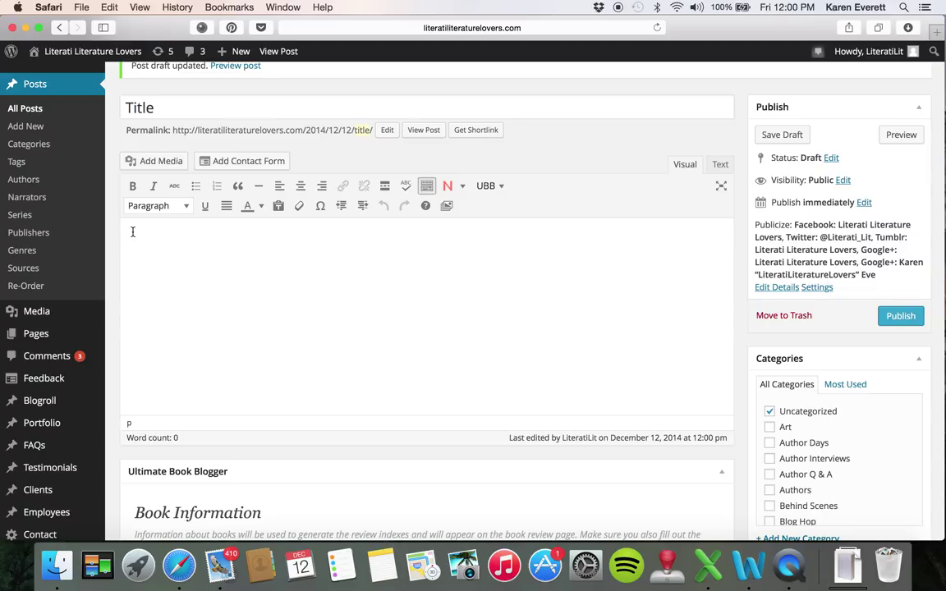
pyautogui.moveTo(440, 235)
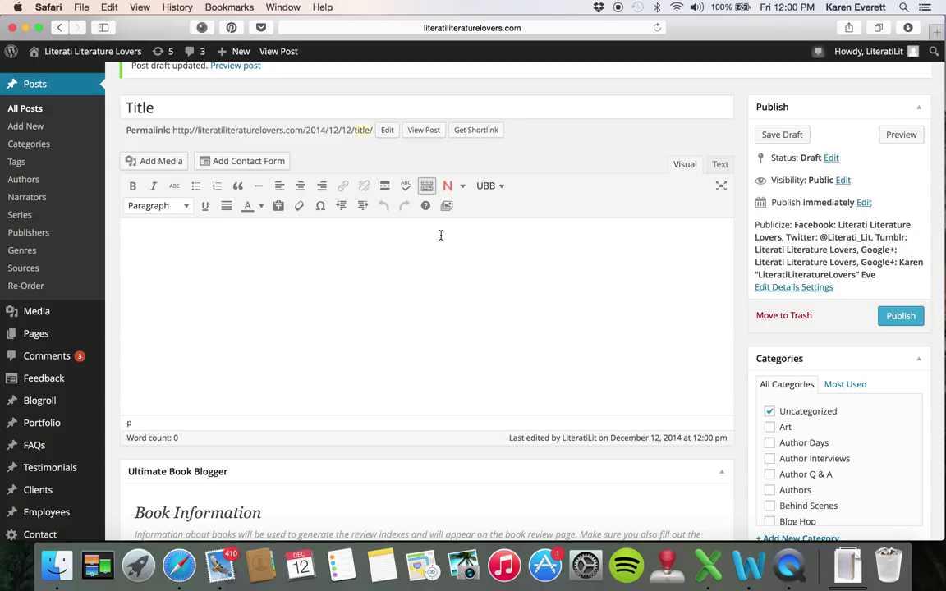
pyautogui.moveTo(347, 299)
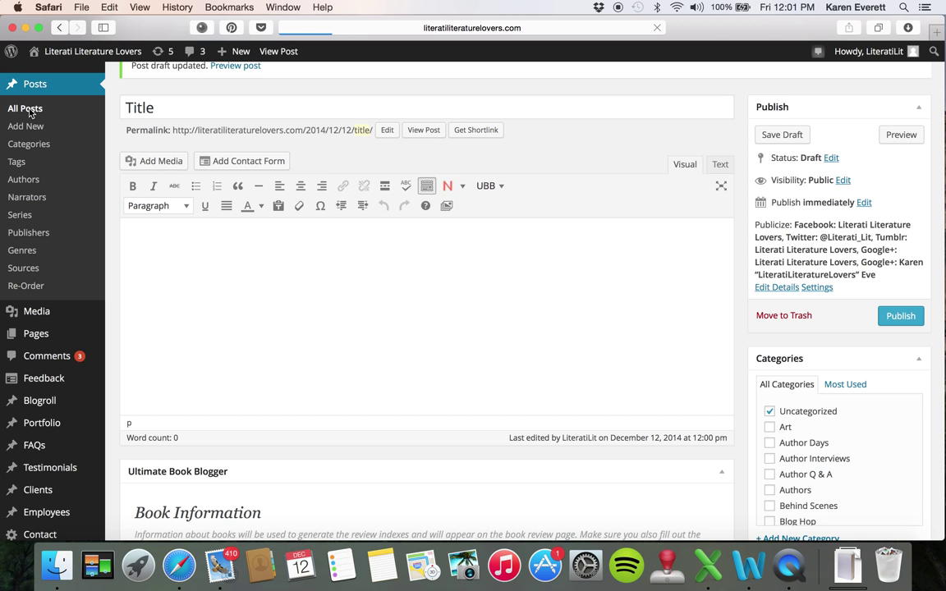
# Step: Open the Revenant (Demonica #11/Lord of Deliverance #6) review from All Posts for editing
pyautogui.click(25, 108)
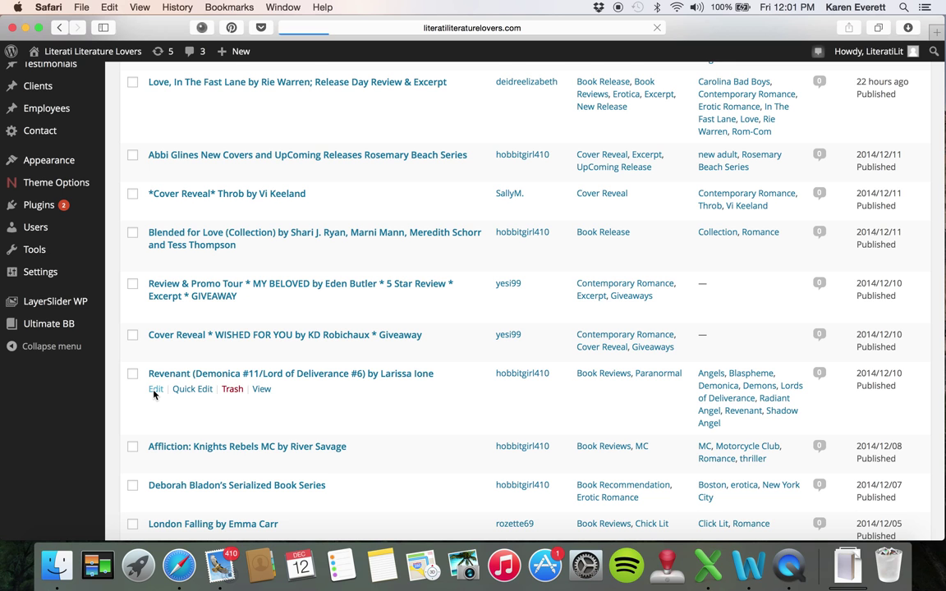
pyautogui.click(155, 388)
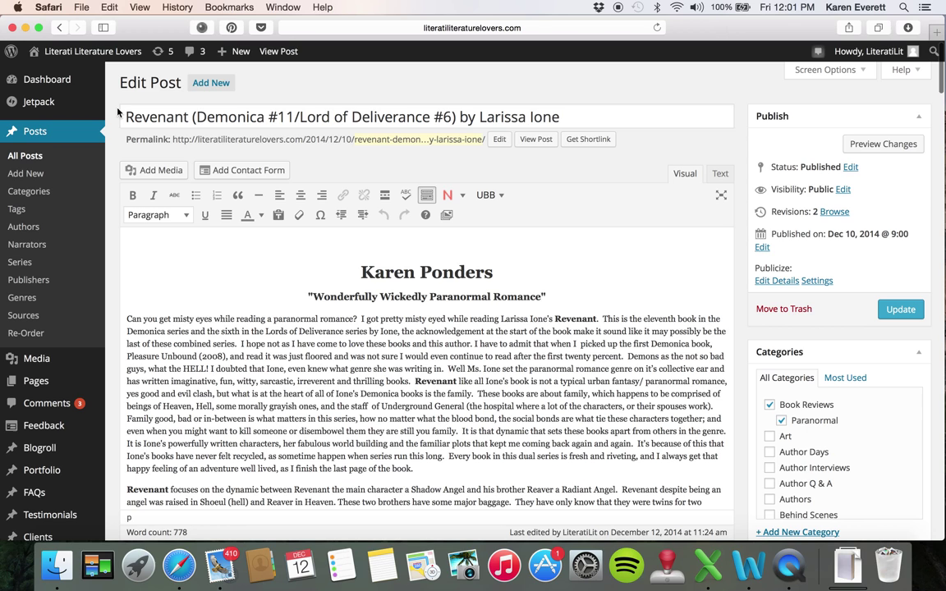
pyautogui.scroll(-3)
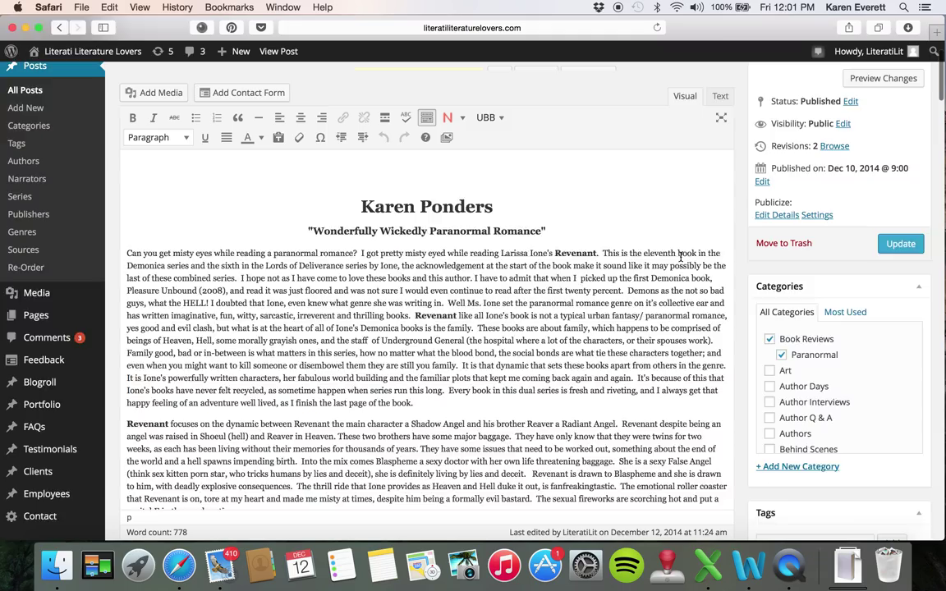
pyautogui.scroll(-3)
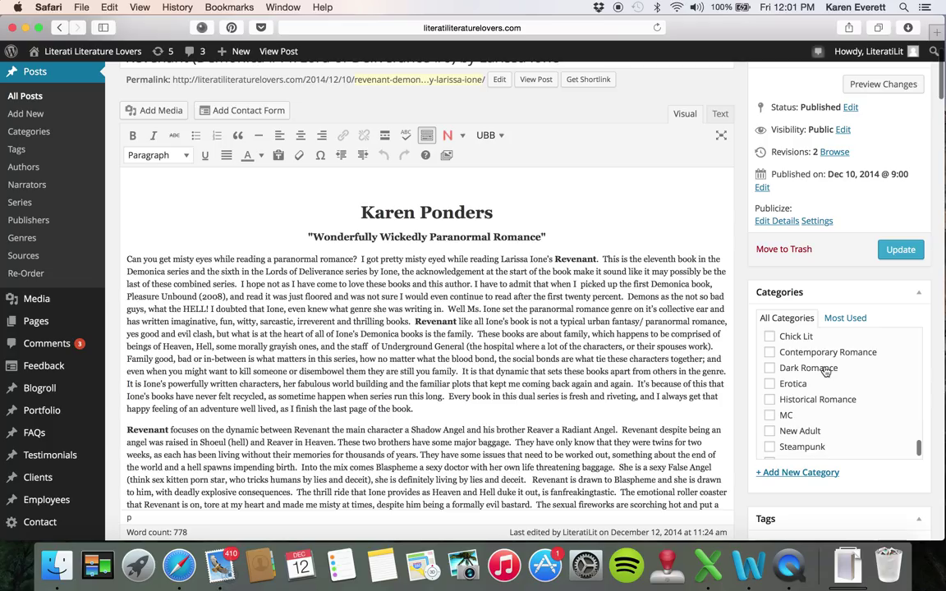
pyautogui.scroll(-3)
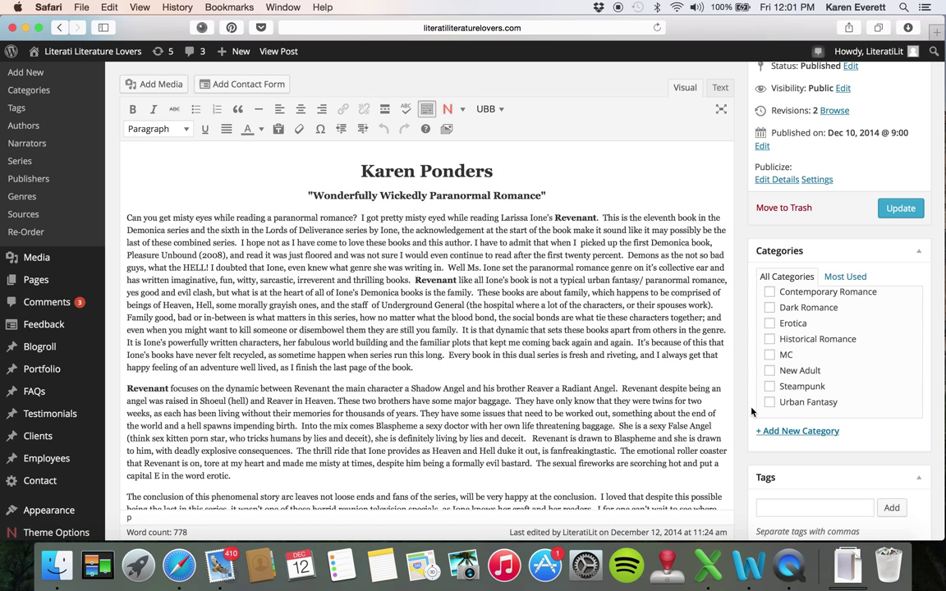
pyautogui.scroll(-3)
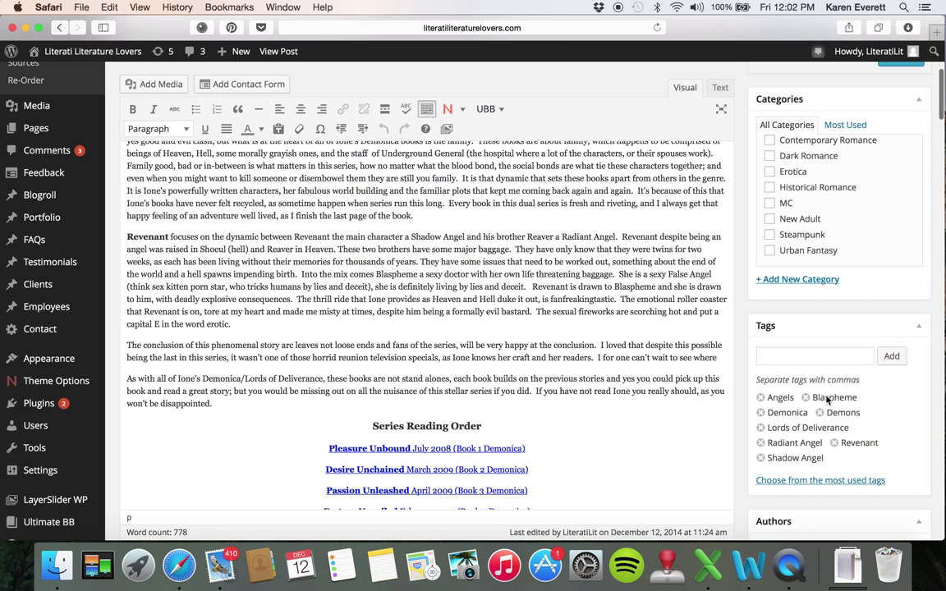
pyautogui.scroll(-3)
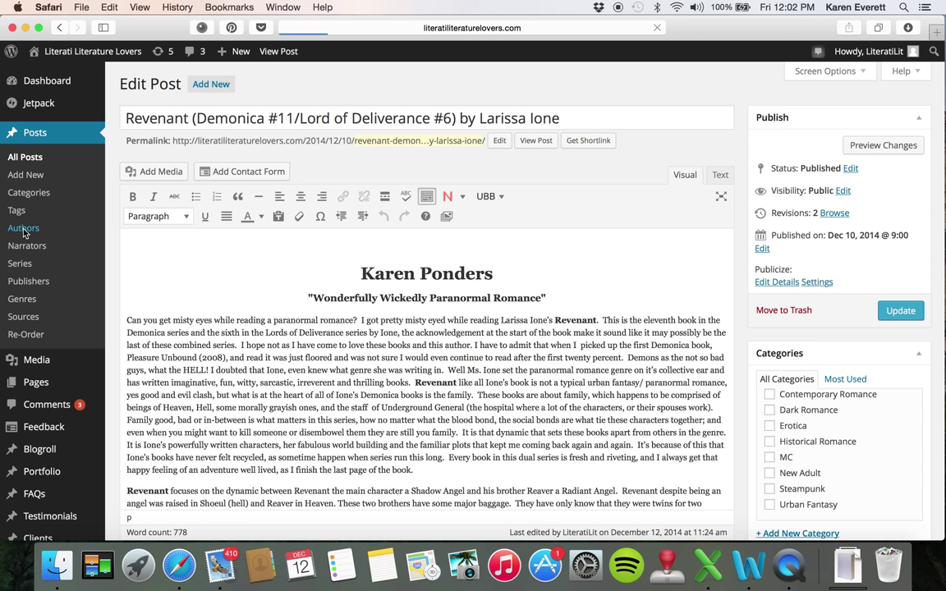
# Step: On the Authors page, start uploading a photo for a new author
pyautogui.click(23, 227)
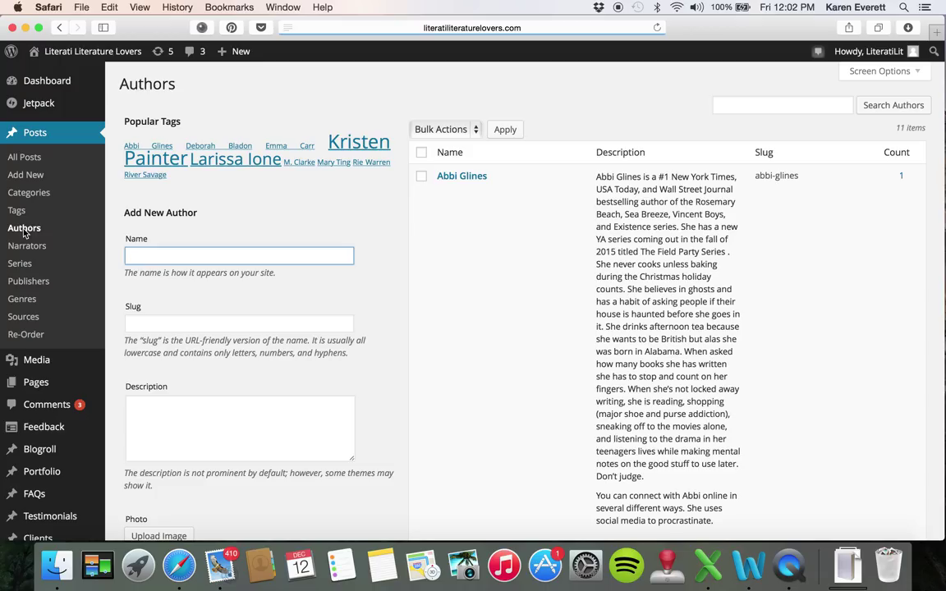
pyautogui.scroll(-3)
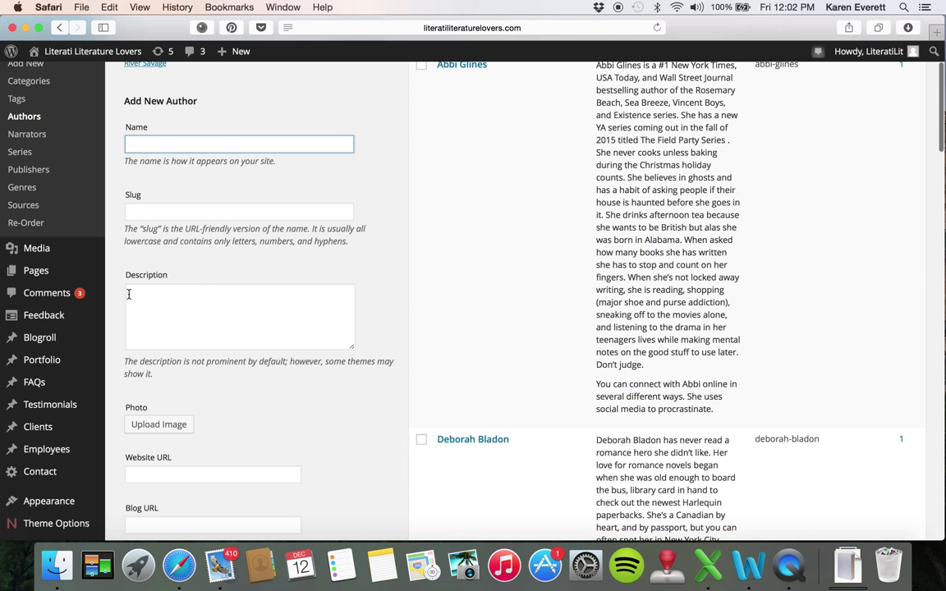
pyautogui.scroll(-3)
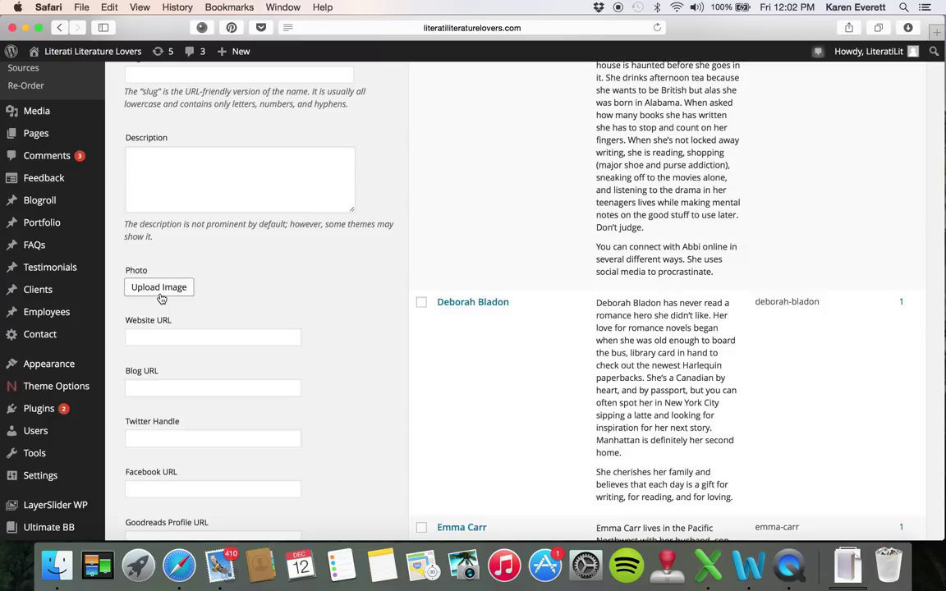
pyautogui.click(159, 287)
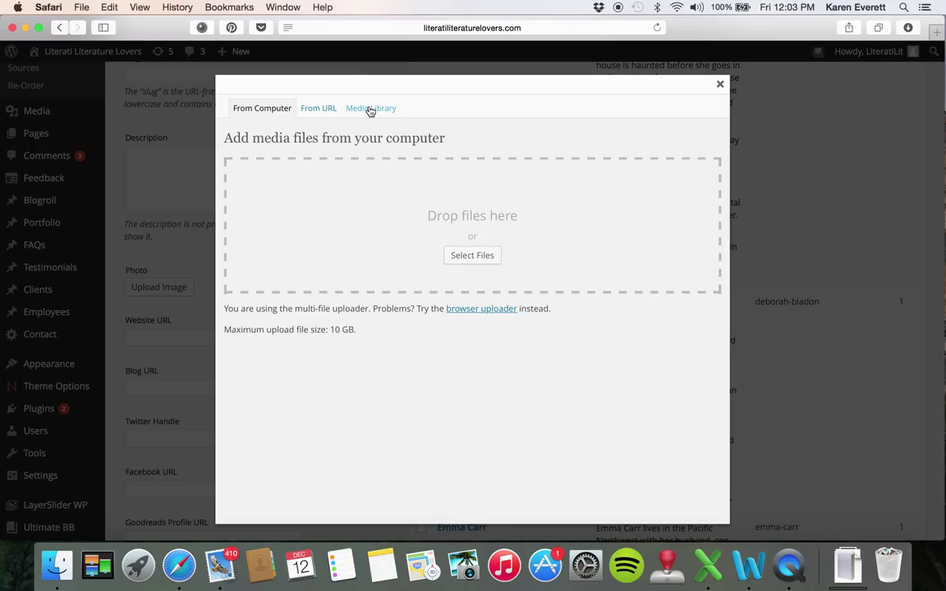
pyautogui.click(370, 107)
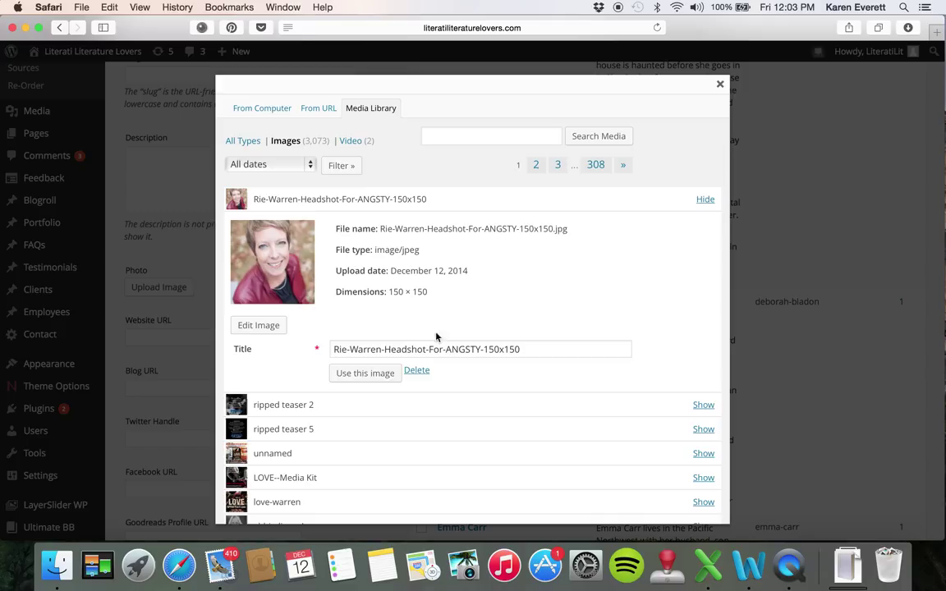
pyautogui.click(365, 373)
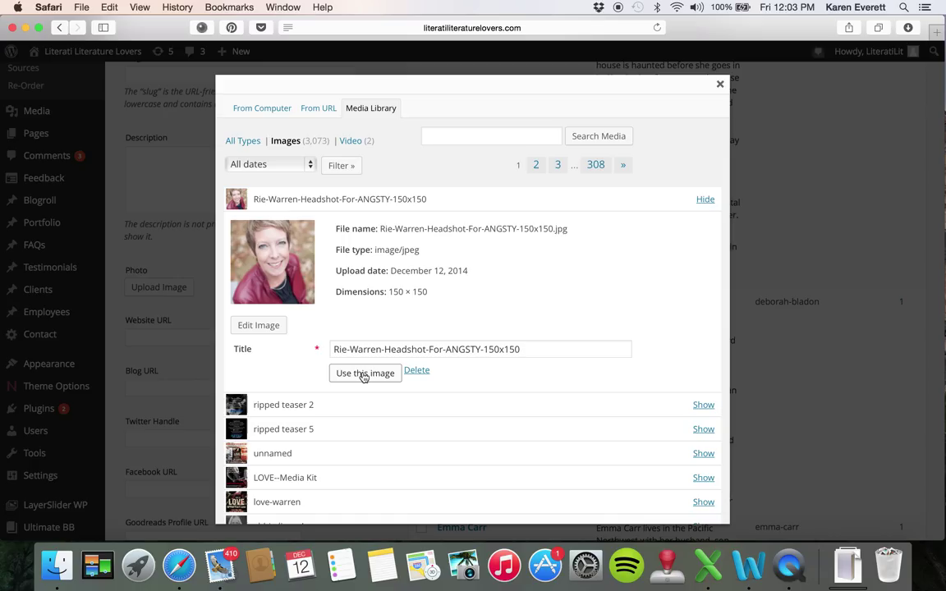
pyautogui.click(365, 373)
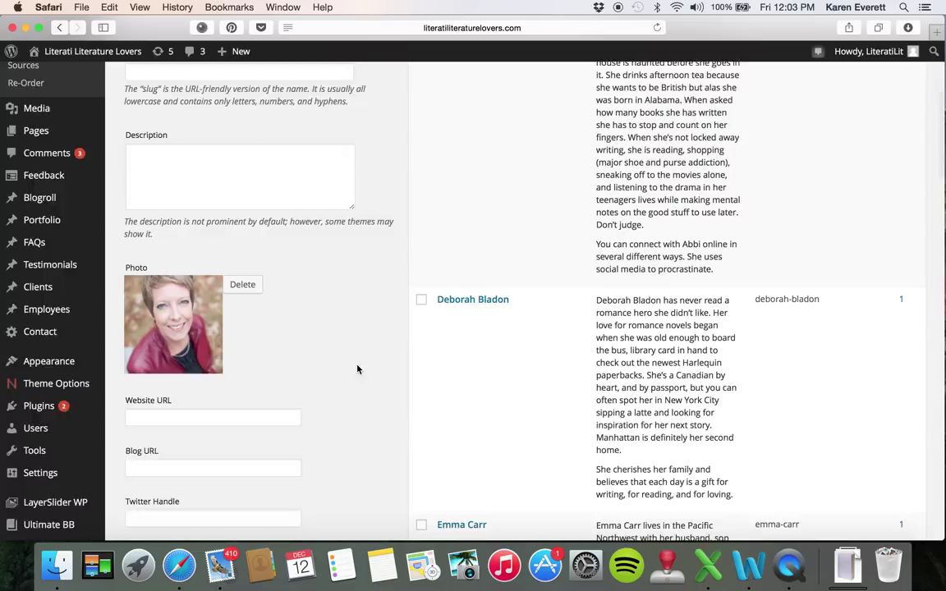
pyautogui.scroll(-3)
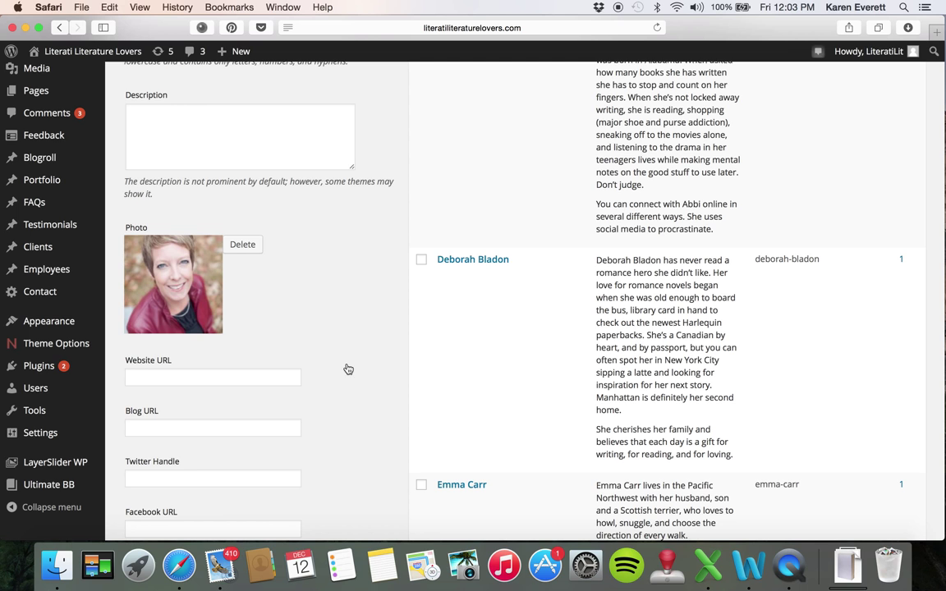
pyautogui.scroll(-3)
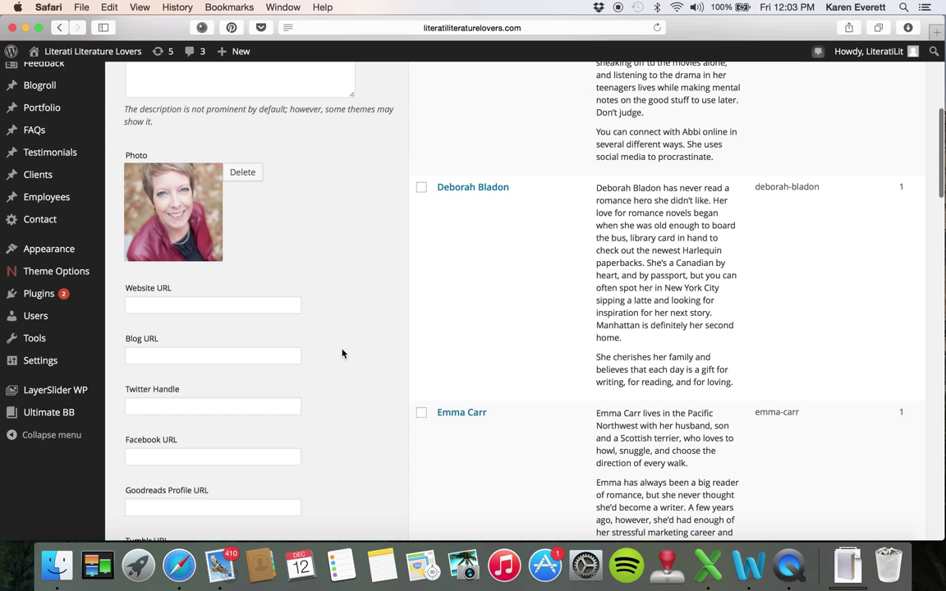
pyautogui.scroll(-3)
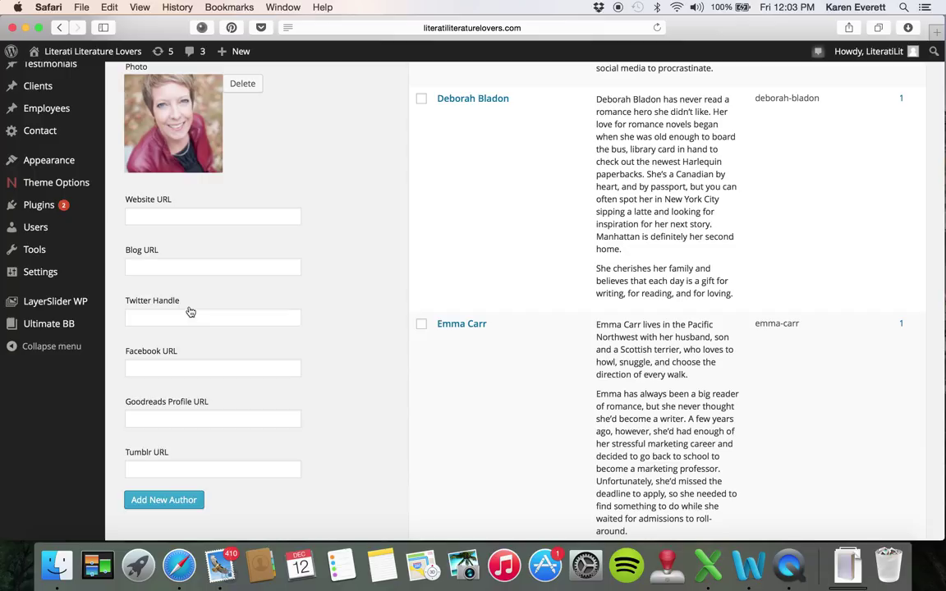
pyautogui.write('@RieWarren')
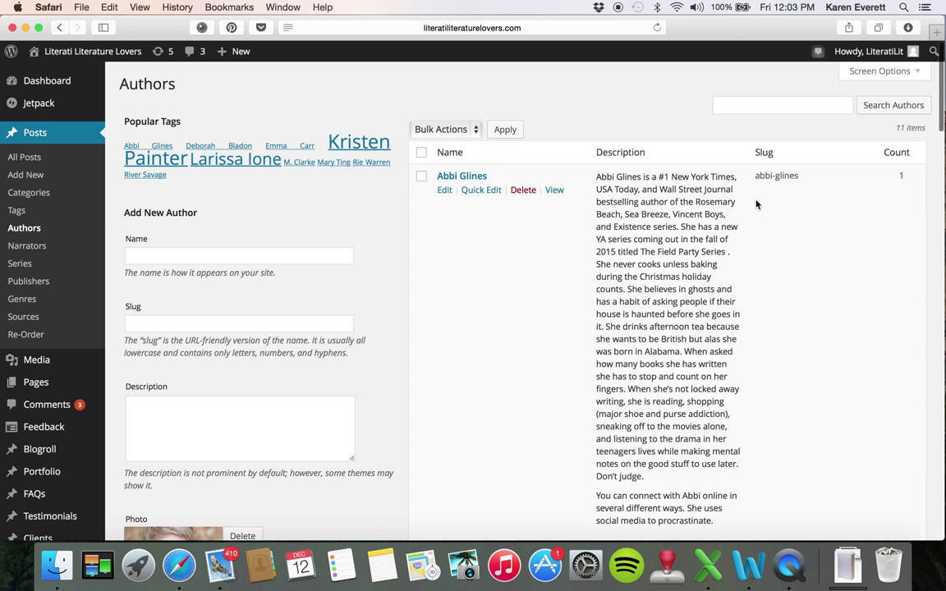
# Step: Delete the 'Blah Blah Blah' placeholder author and confirm the deletion
pyautogui.scroll(-3)
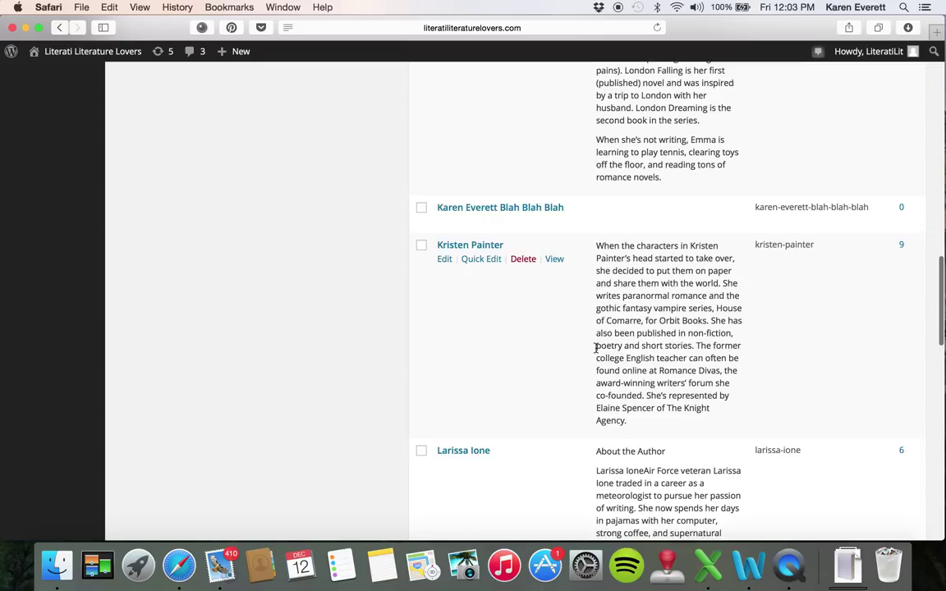
pyautogui.click(523, 258)
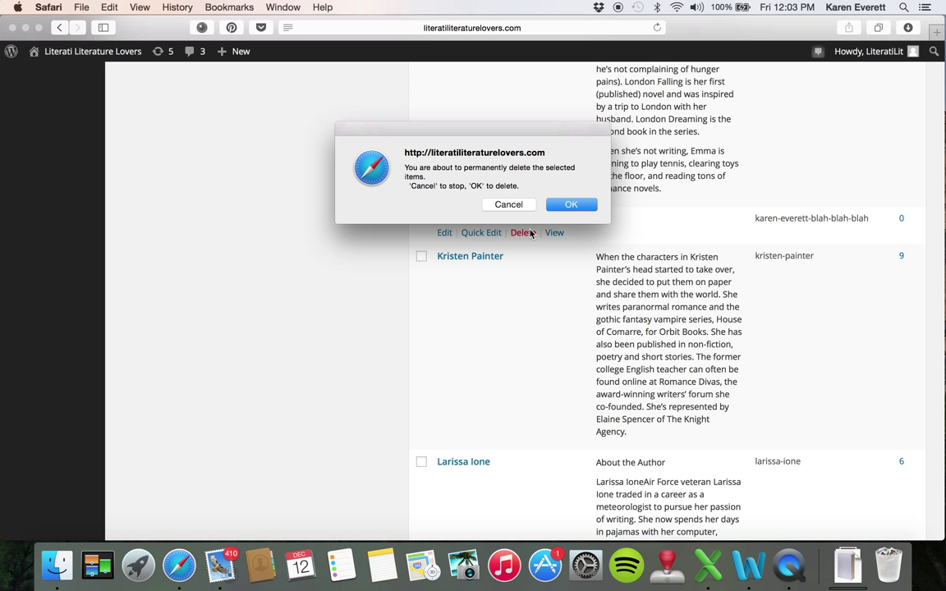
pyautogui.click(571, 204)
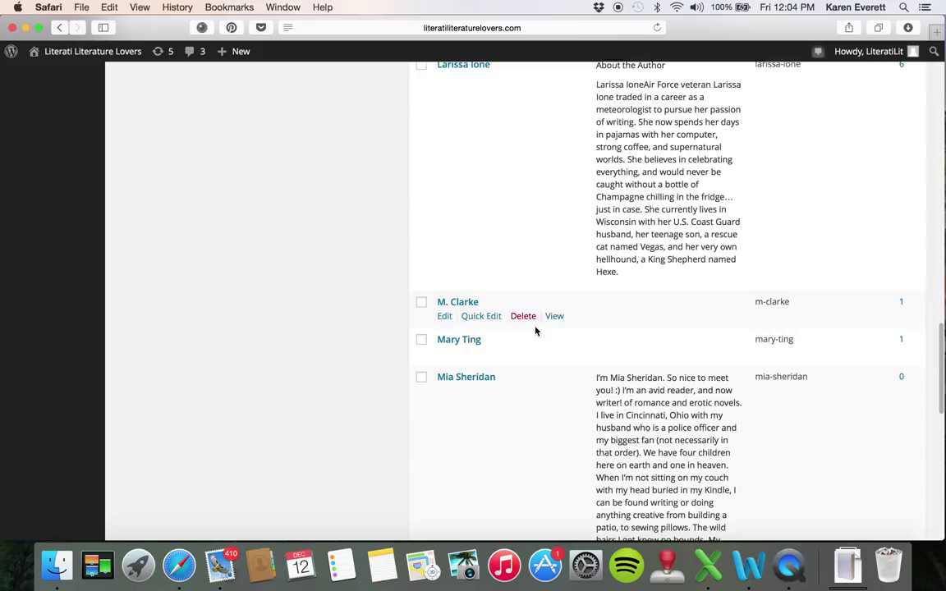
pyautogui.scroll(-3)
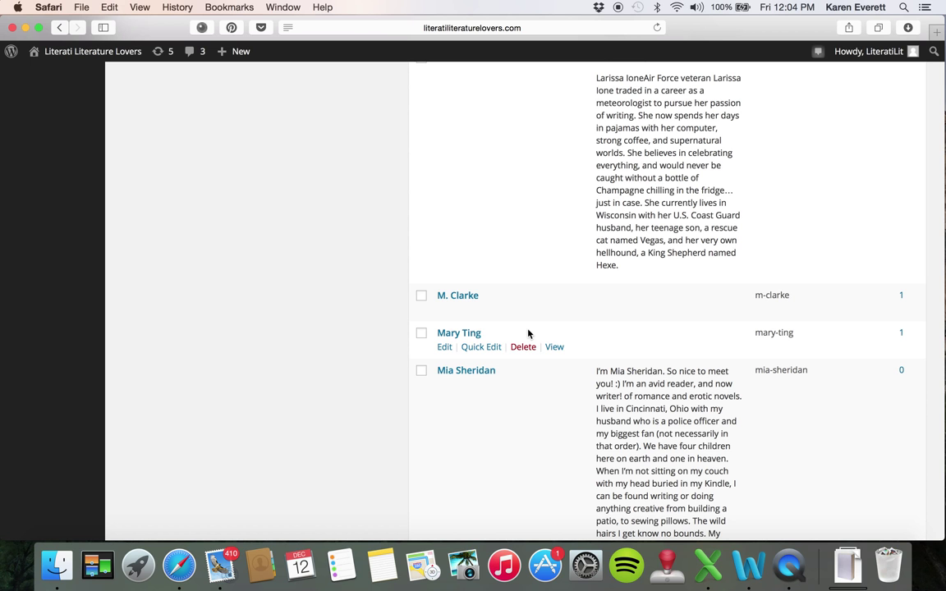
pyautogui.scroll(-3)
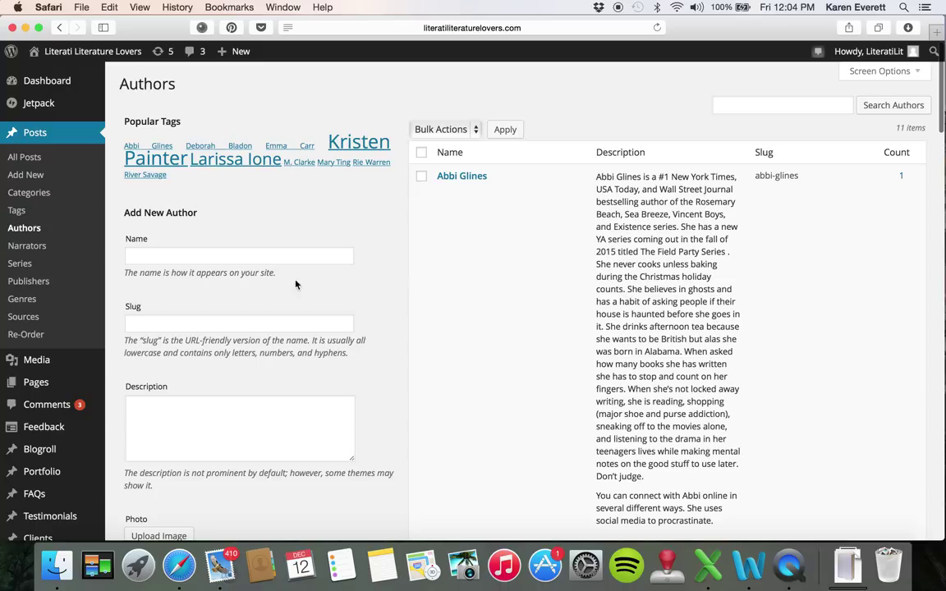
# Step: Reopen the Revenant review from the All Posts list for editing
pyautogui.click(24, 156)
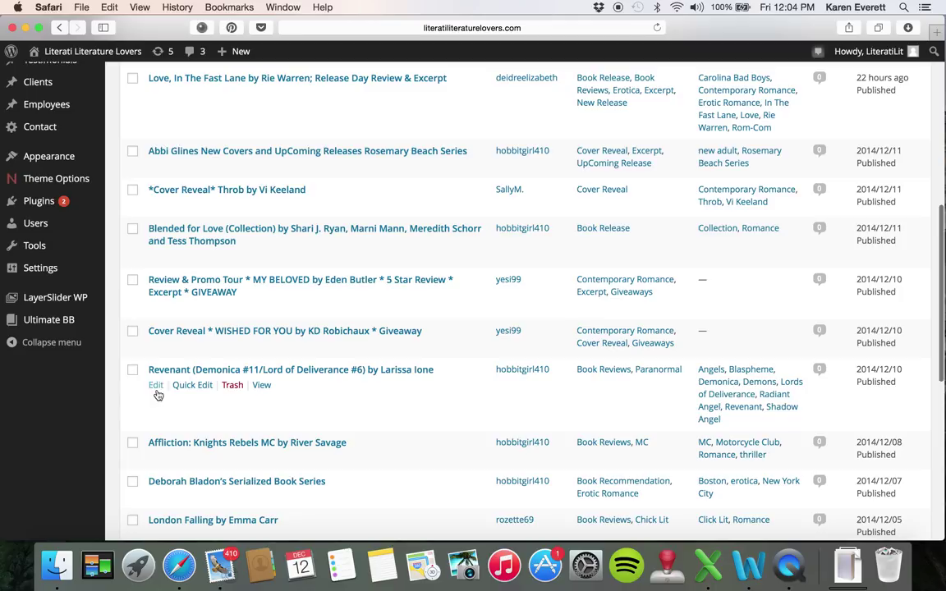
pyautogui.click(155, 385)
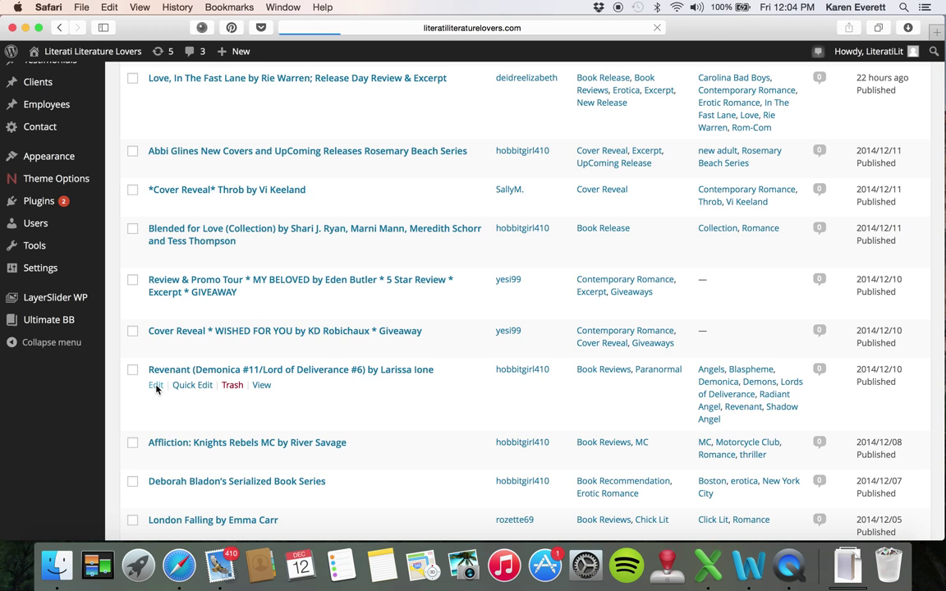
pyautogui.click(155, 385)
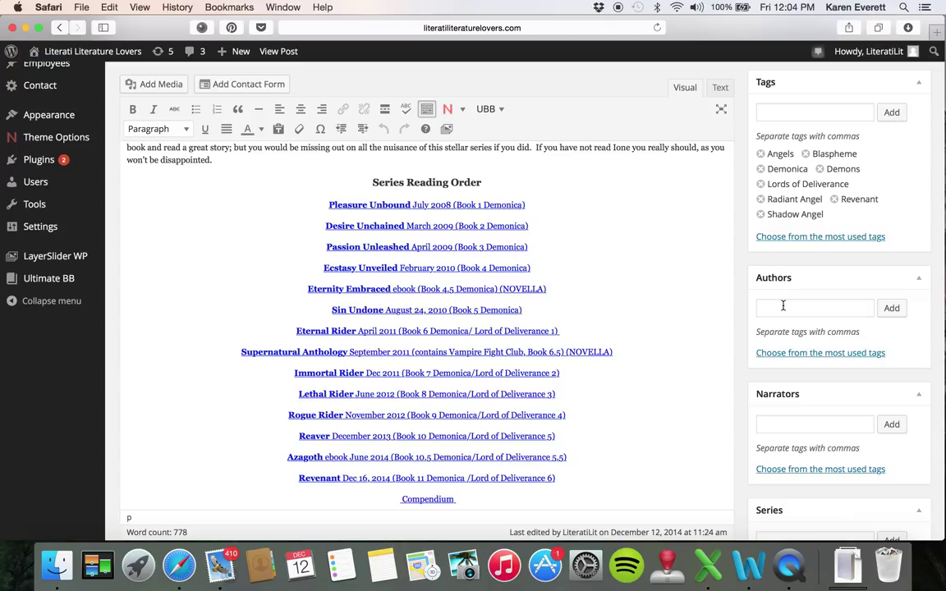
# Step: Add Larissa Ione as an author on the Revenant review
pyautogui.write('Larissa Ione')
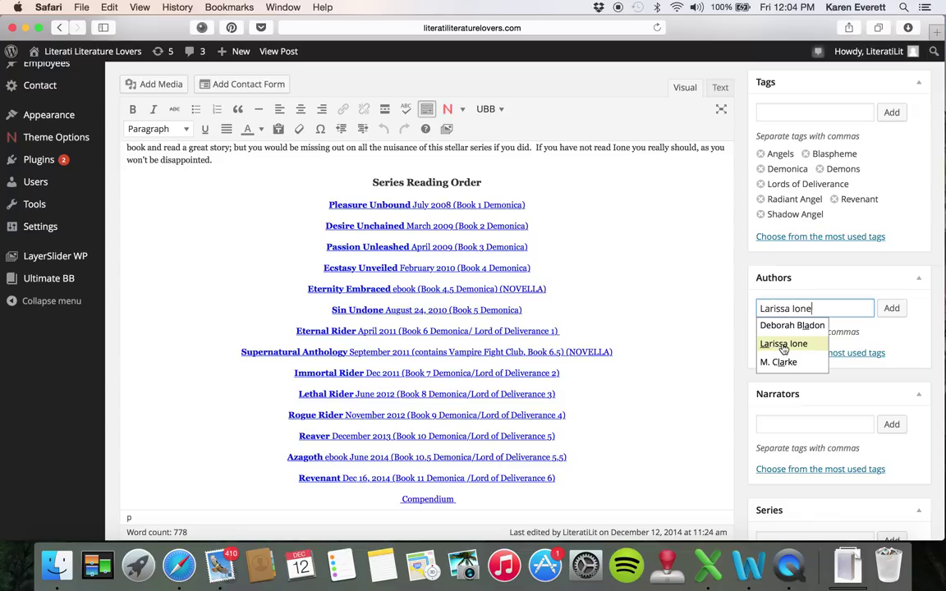
pyautogui.click(783, 343)
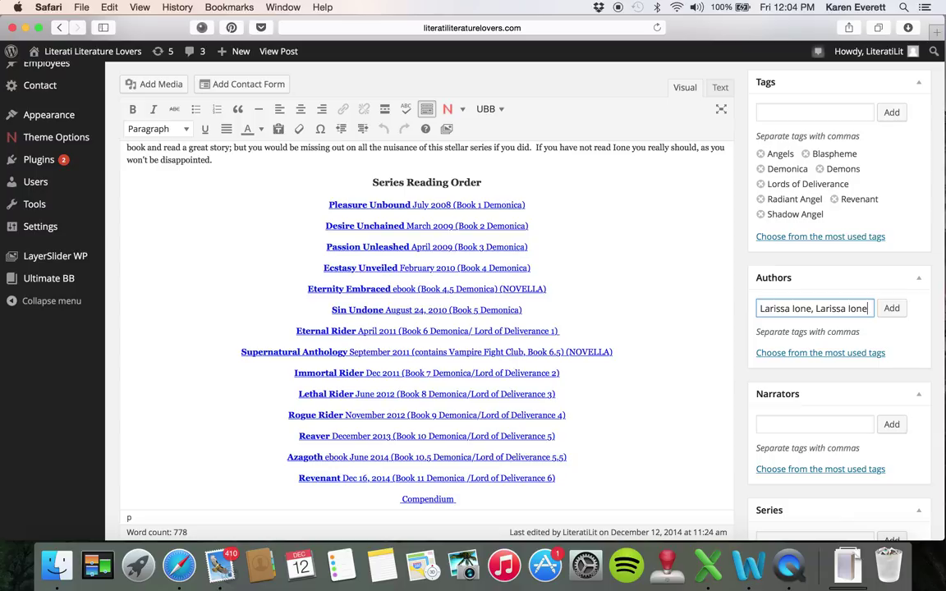
pyautogui.click(891, 308)
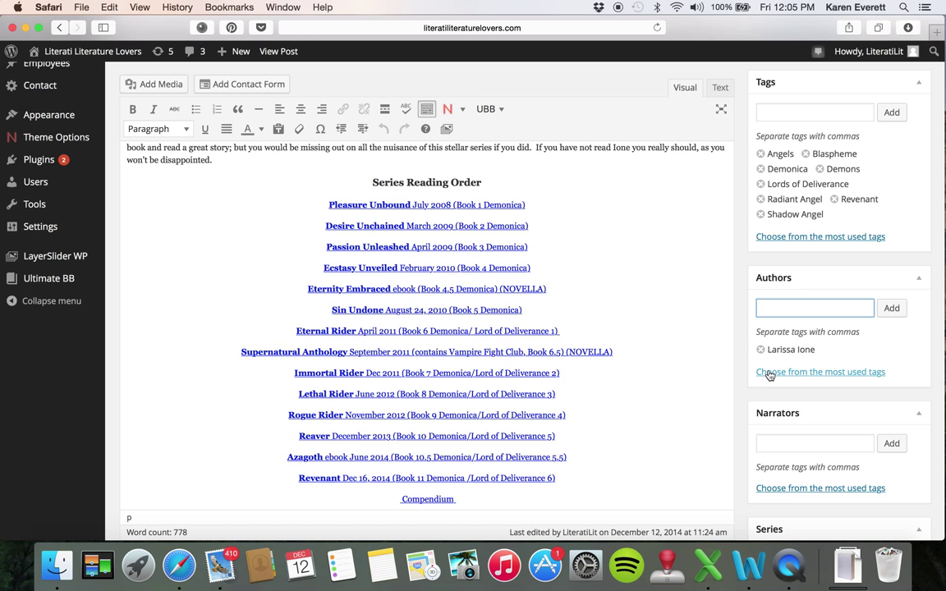
pyautogui.scroll(-3)
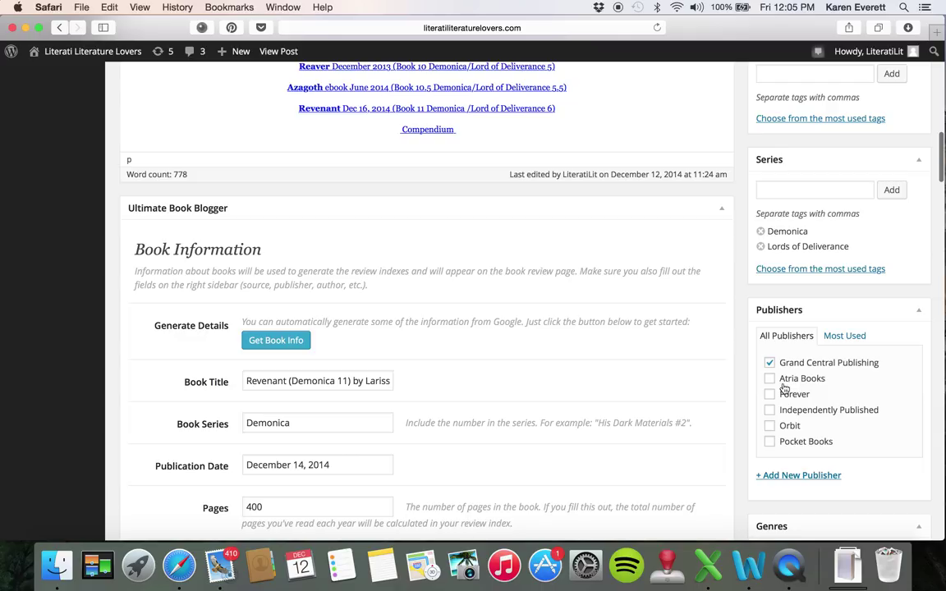
pyautogui.scroll(-3)
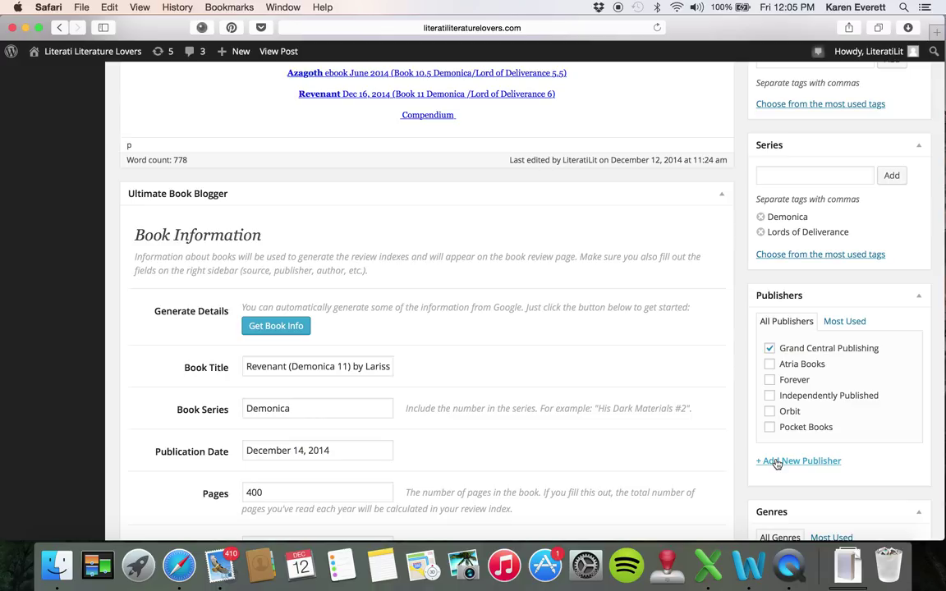
pyautogui.moveTo(819, 375)
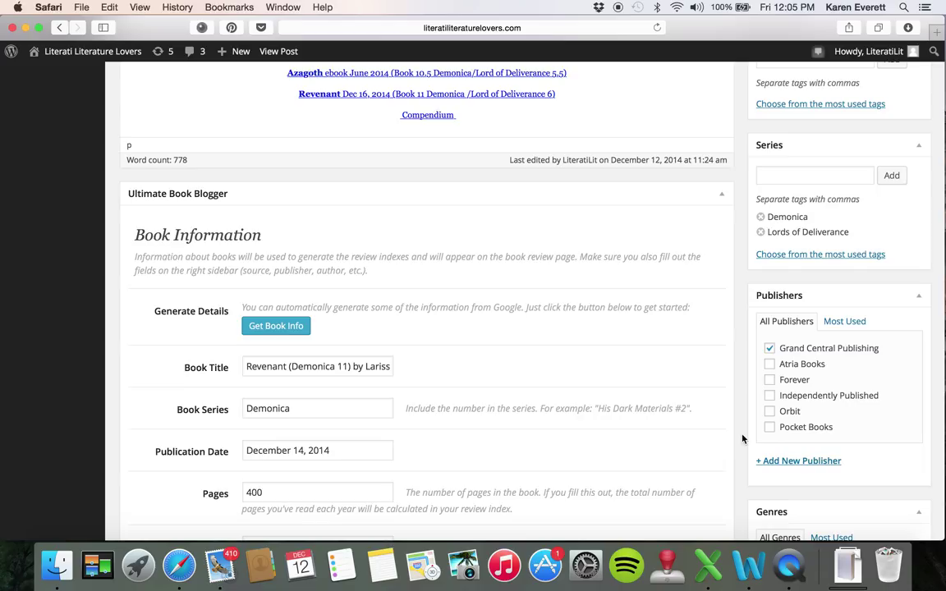
pyautogui.scroll(-3)
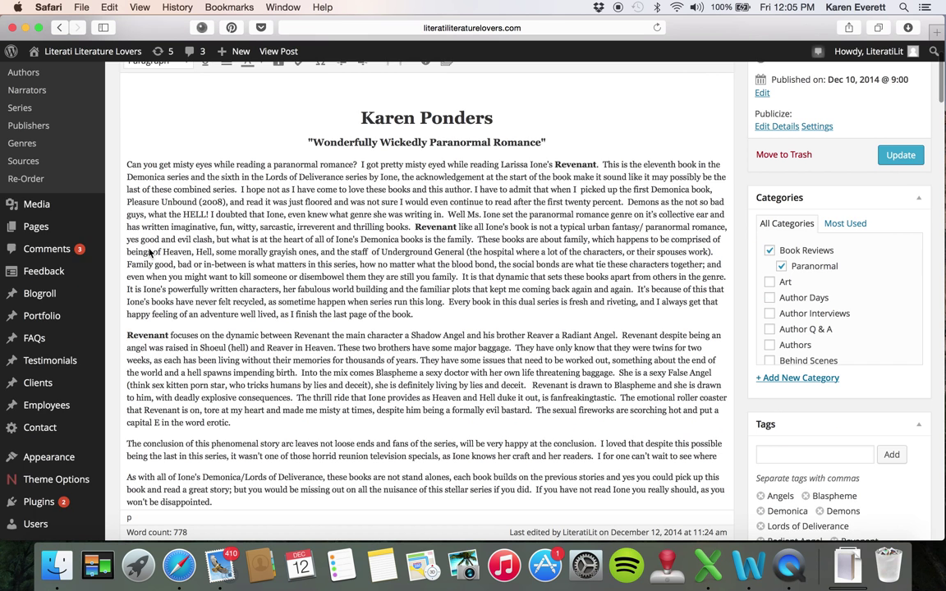
pyautogui.scroll(-3)
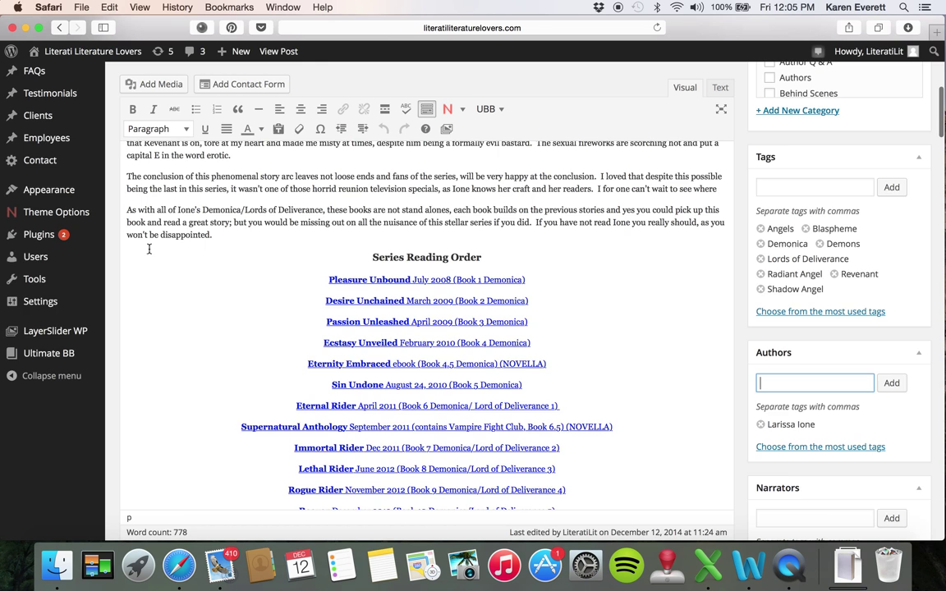
pyautogui.scroll(-3)
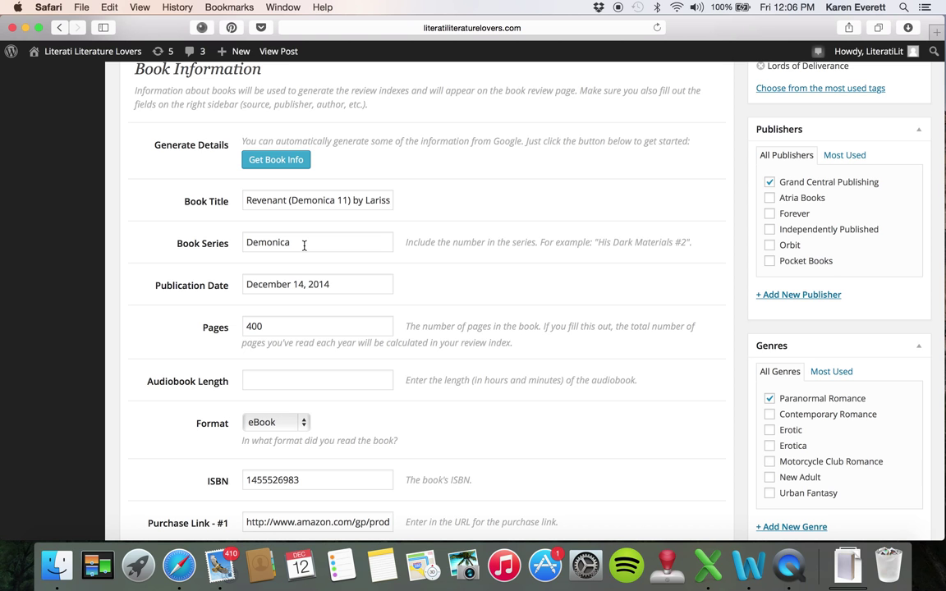
pyautogui.scroll(-3)
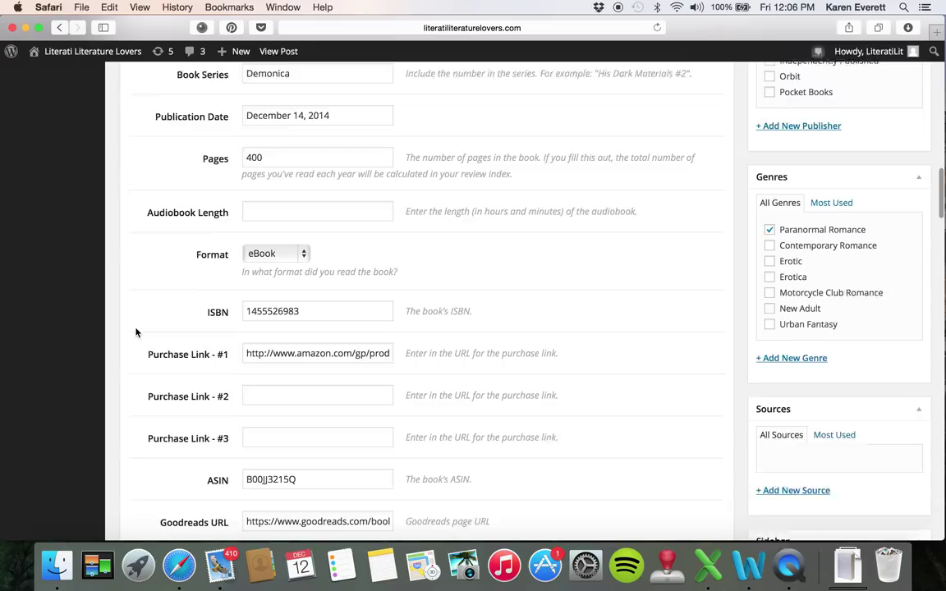
pyautogui.scroll(-3)
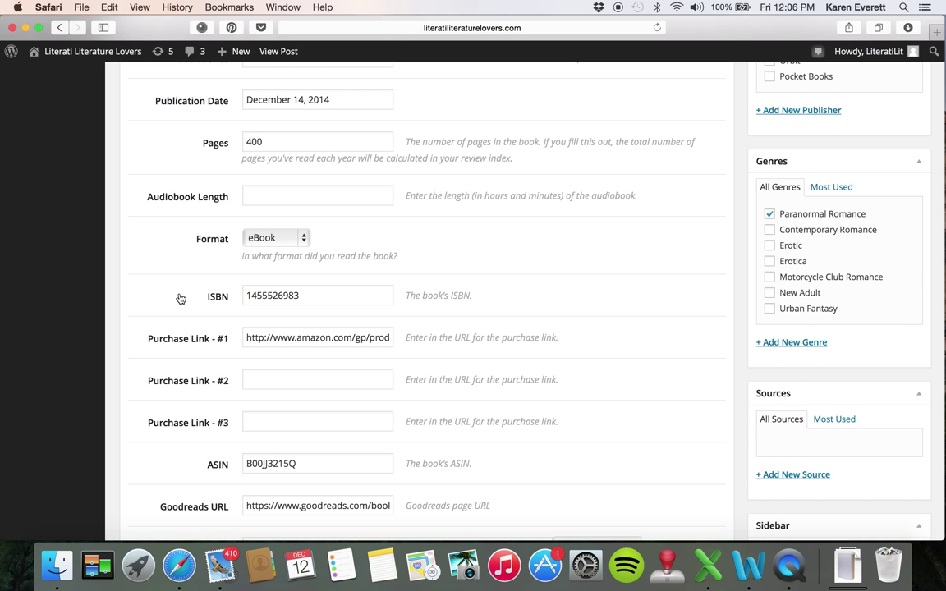
pyautogui.scroll(-3)
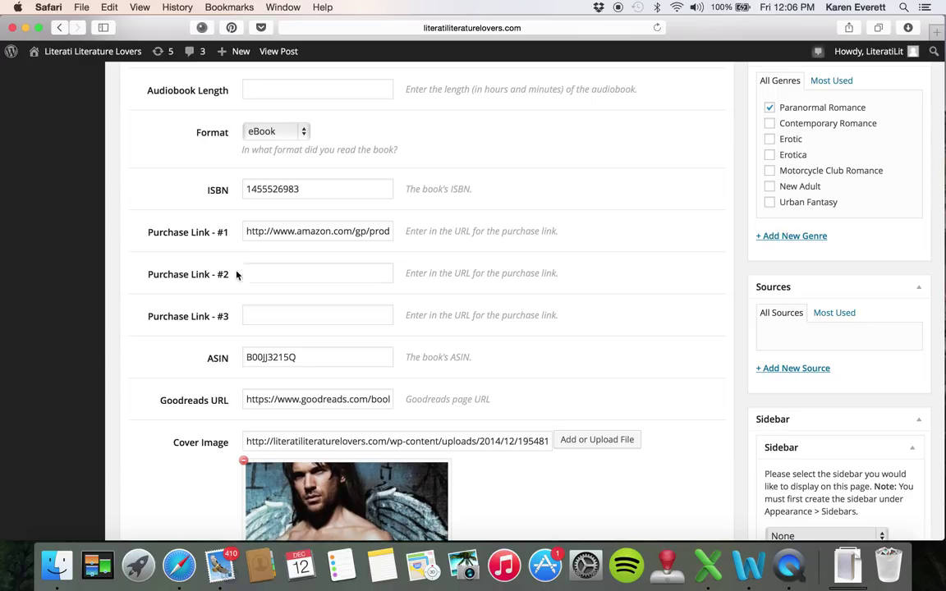
pyautogui.moveTo(185, 365)
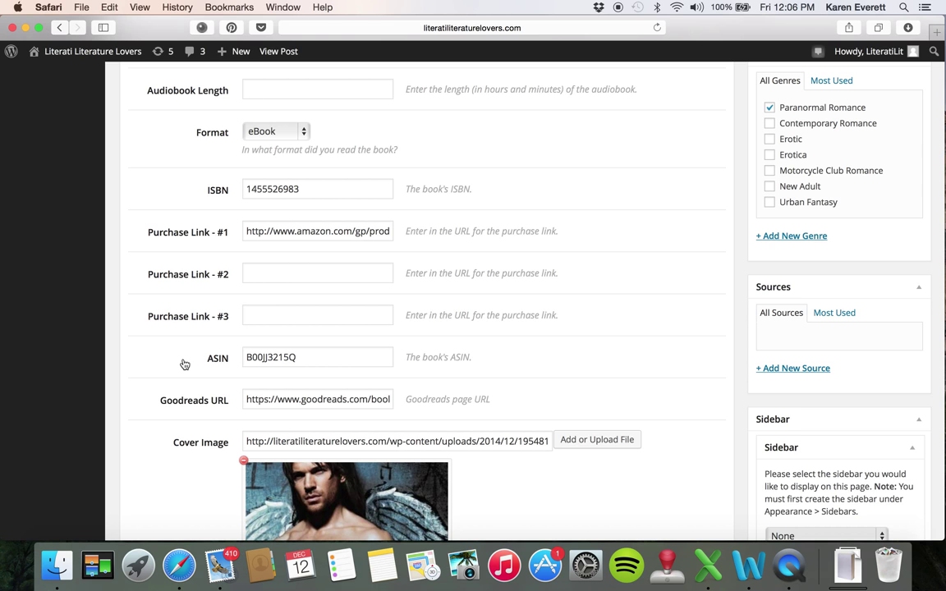
pyautogui.scroll(-3)
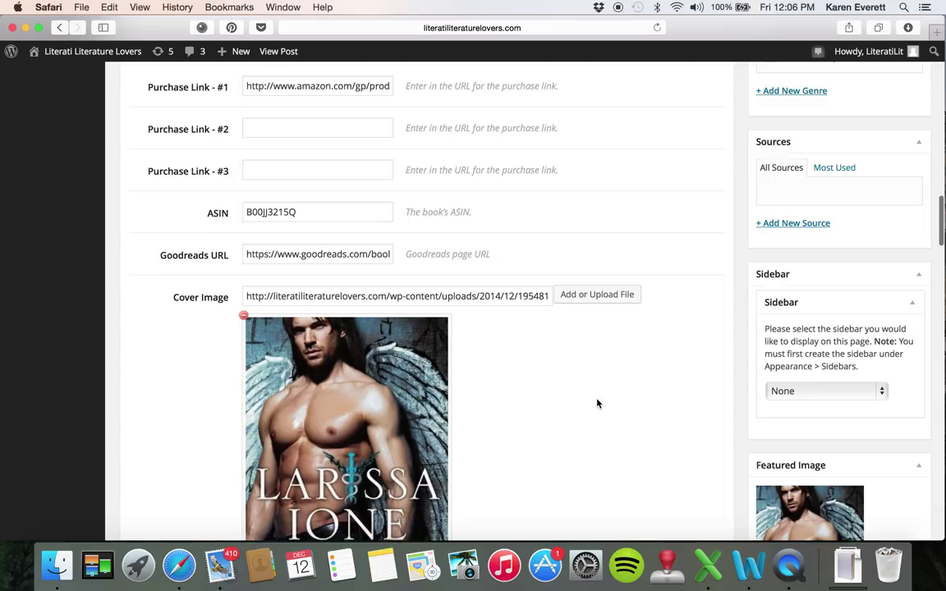
pyautogui.scroll(-3)
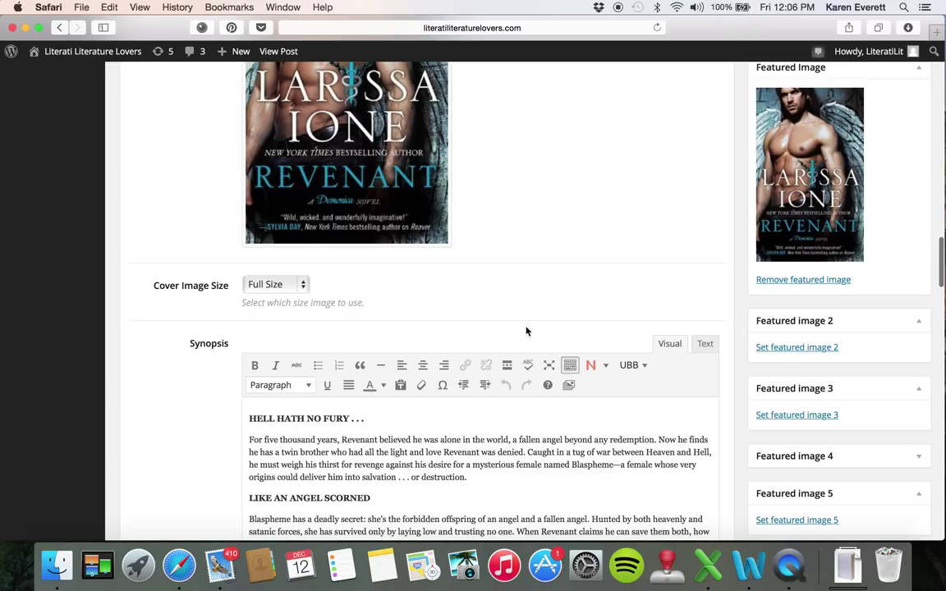
pyautogui.scroll(-3)
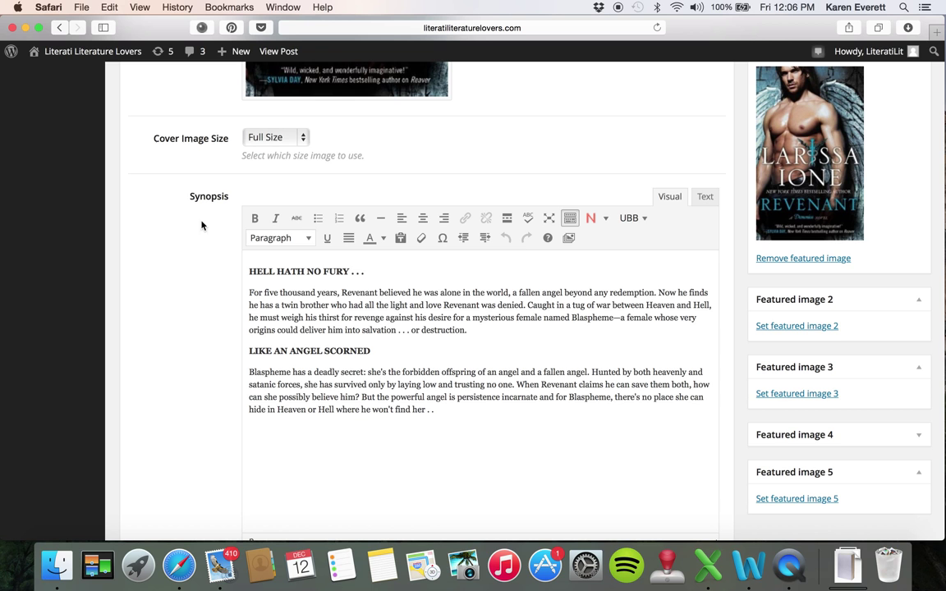
pyautogui.scroll(-3)
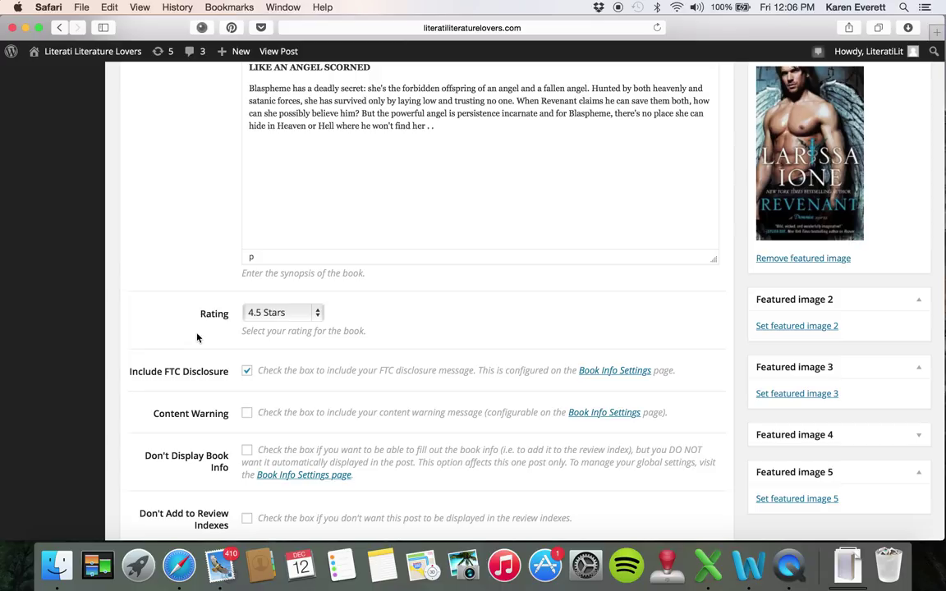
pyautogui.moveTo(164, 337)
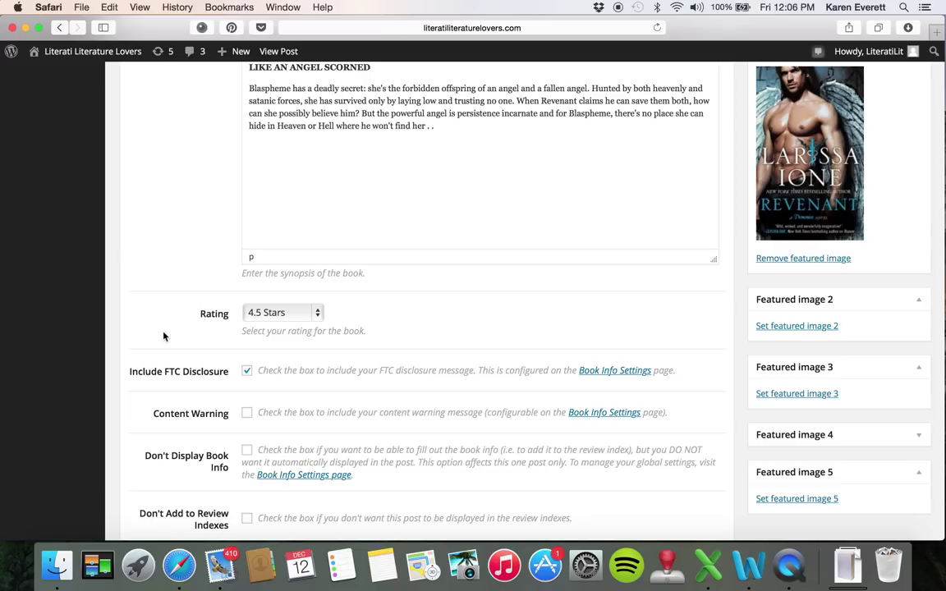
pyautogui.scroll(-3)
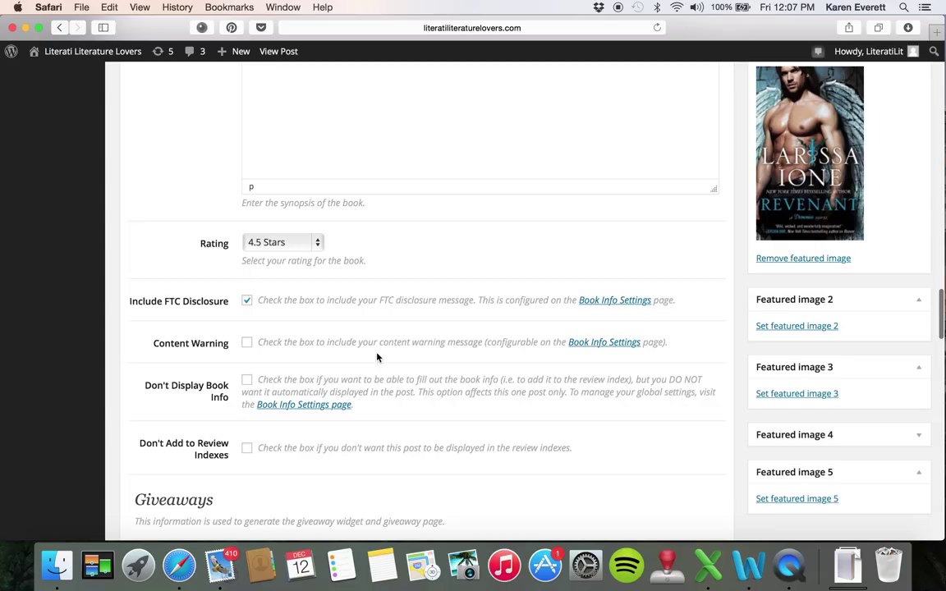
pyautogui.scroll(-3)
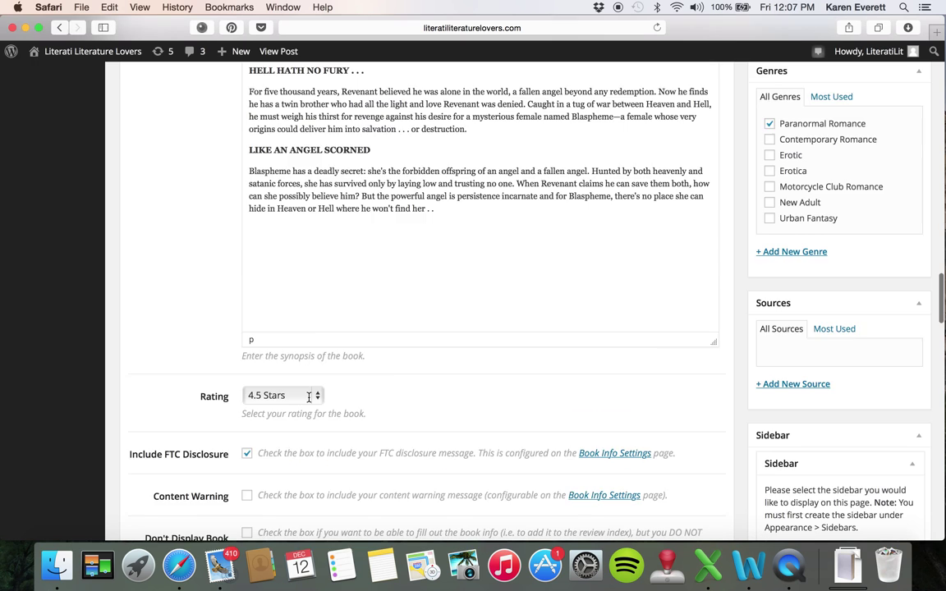
pyautogui.scroll(-3)
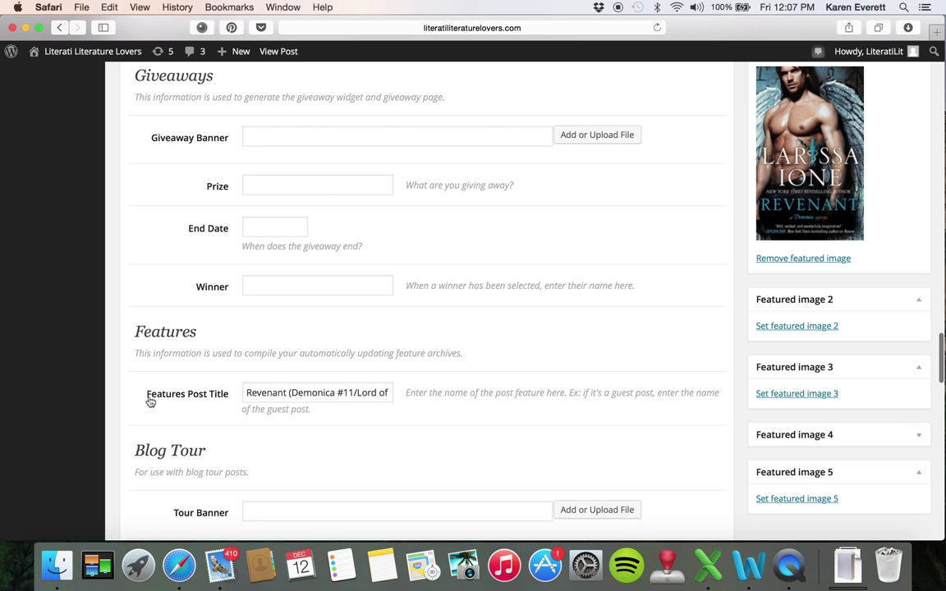
pyautogui.scroll(3)
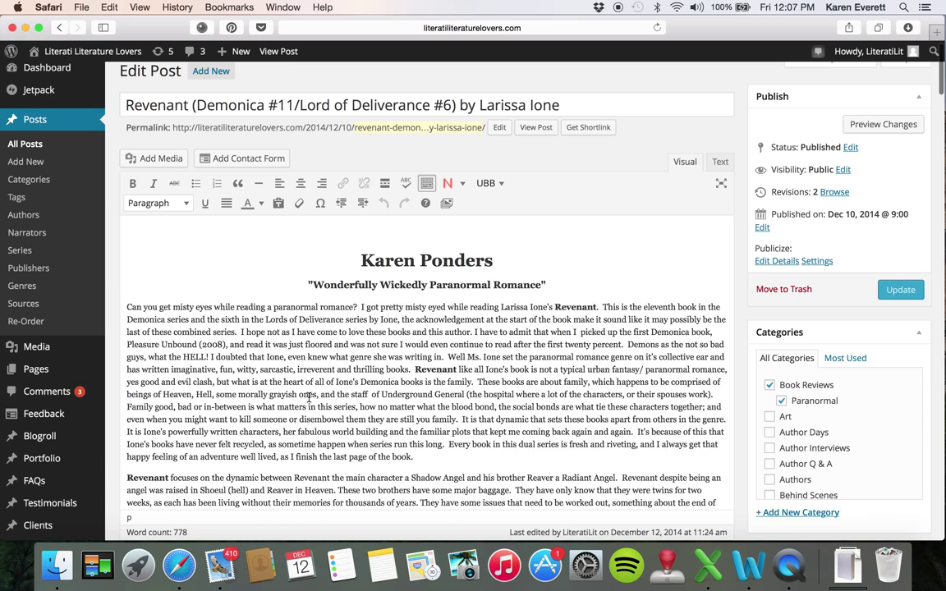
# Step: Scroll down the Revenant review editor toward the featured image area
pyautogui.scroll(-3)
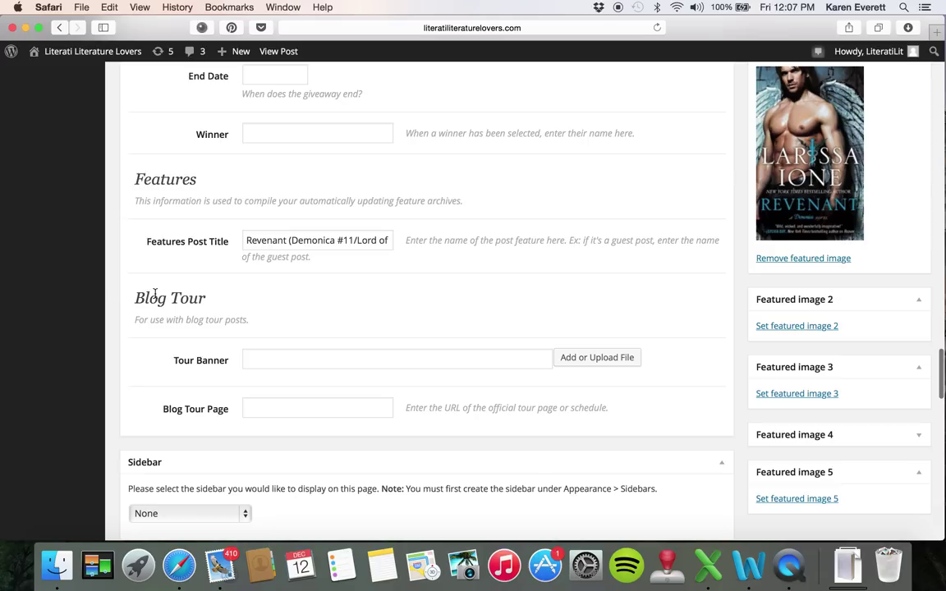
pyautogui.scroll(-3)
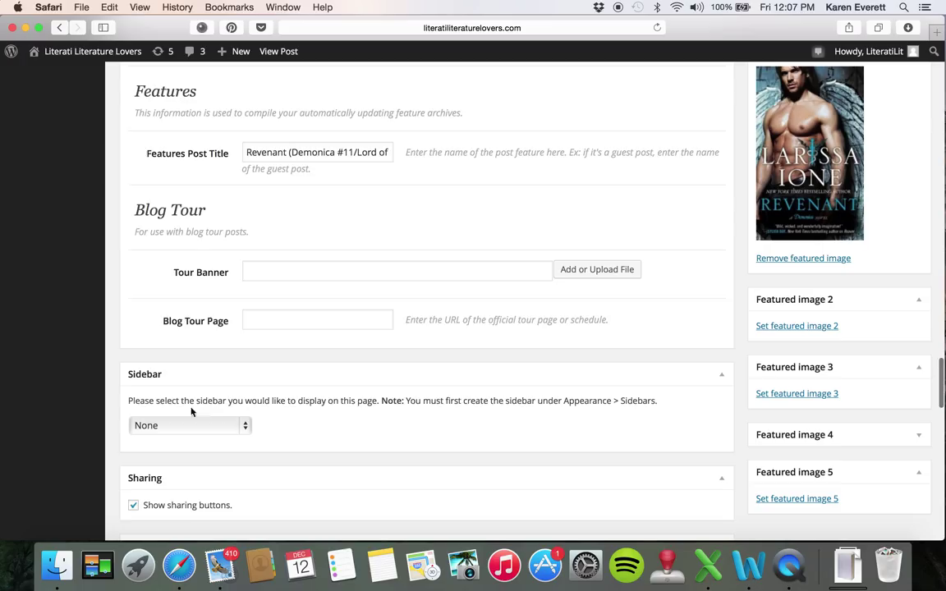
pyautogui.scroll(-3)
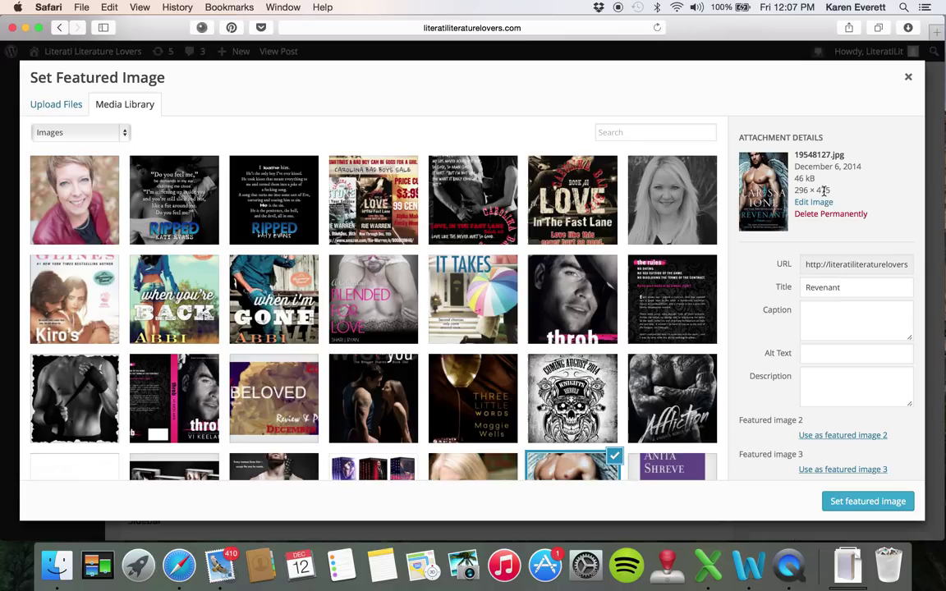
# Step: Apply the Revenant cover as the featured image and close the library
pyautogui.click(867, 501)
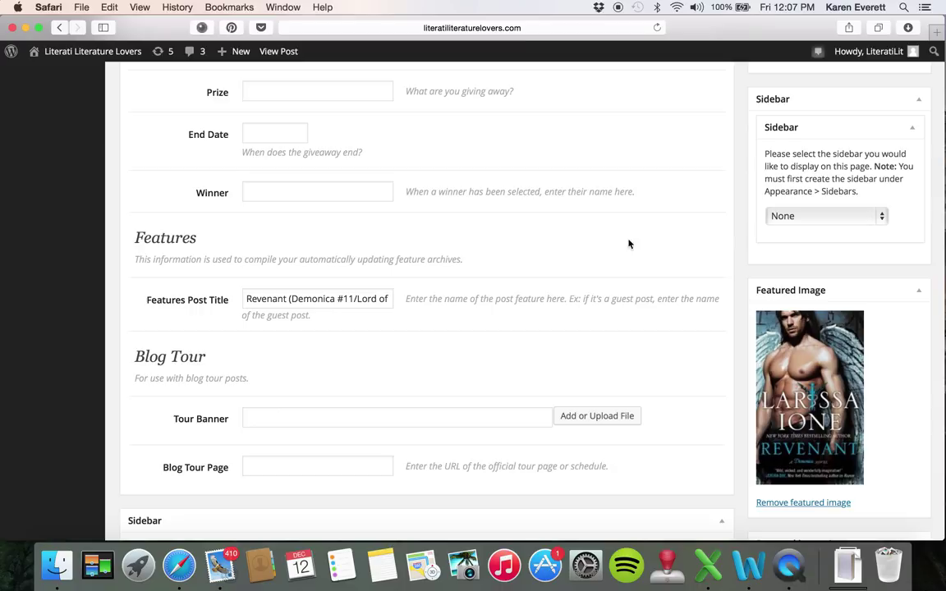
pyautogui.moveTo(606, 261)
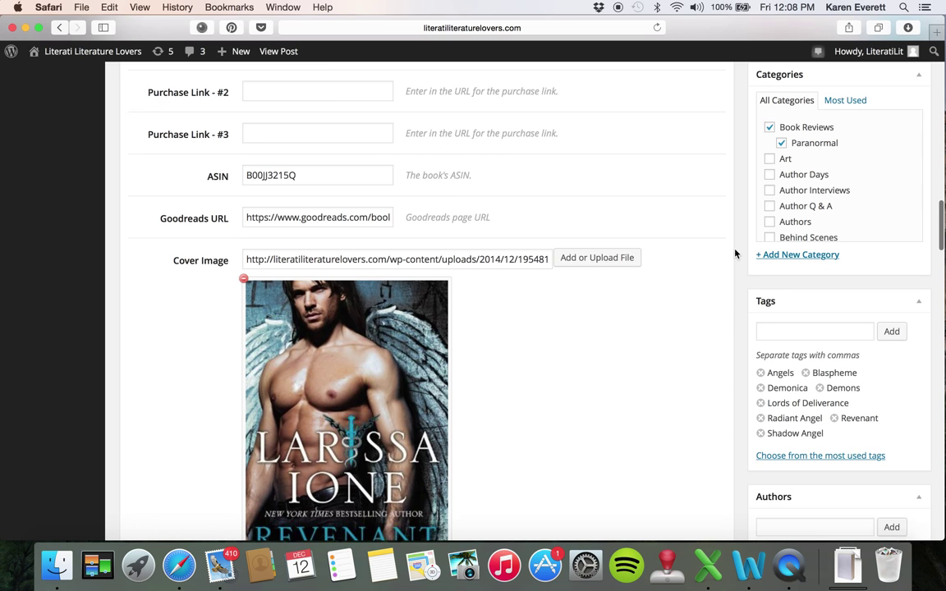
pyautogui.scroll(-3)
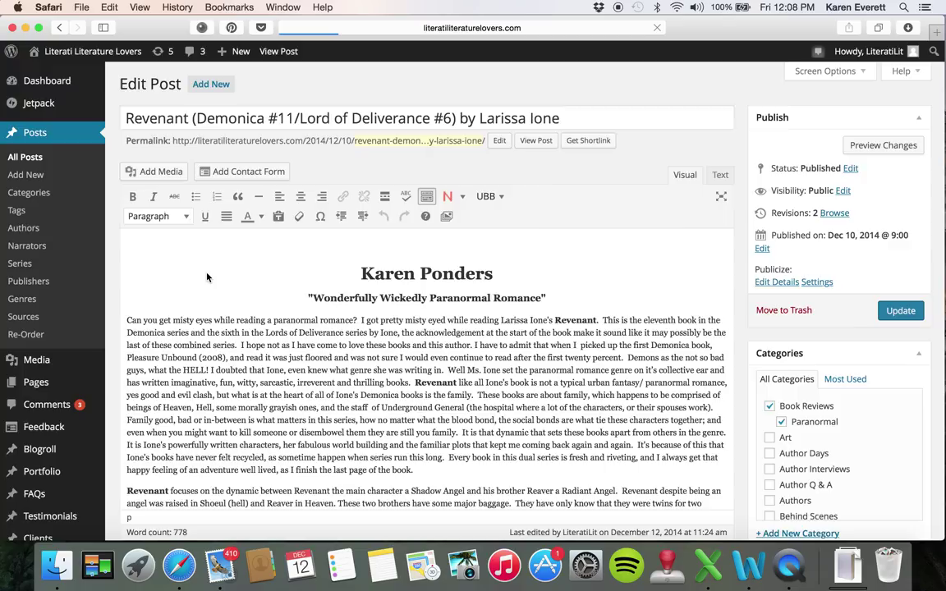
# Step: Update the Revenant review and view its live post
pyautogui.click(900, 310)
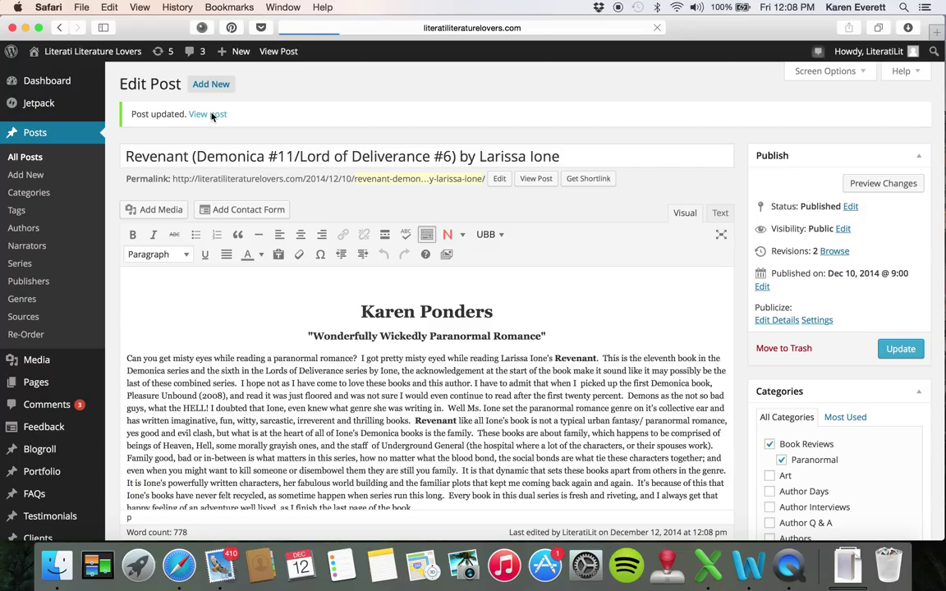
pyautogui.click(207, 114)
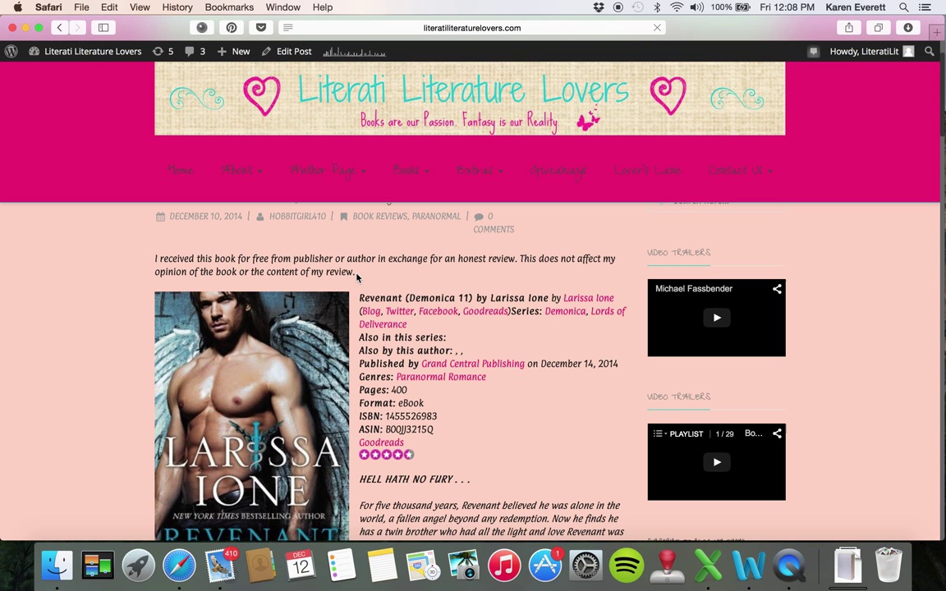
# Step: Scroll down the live Revenant review to view the book details, cover and synopsis
pyautogui.scroll(-3)
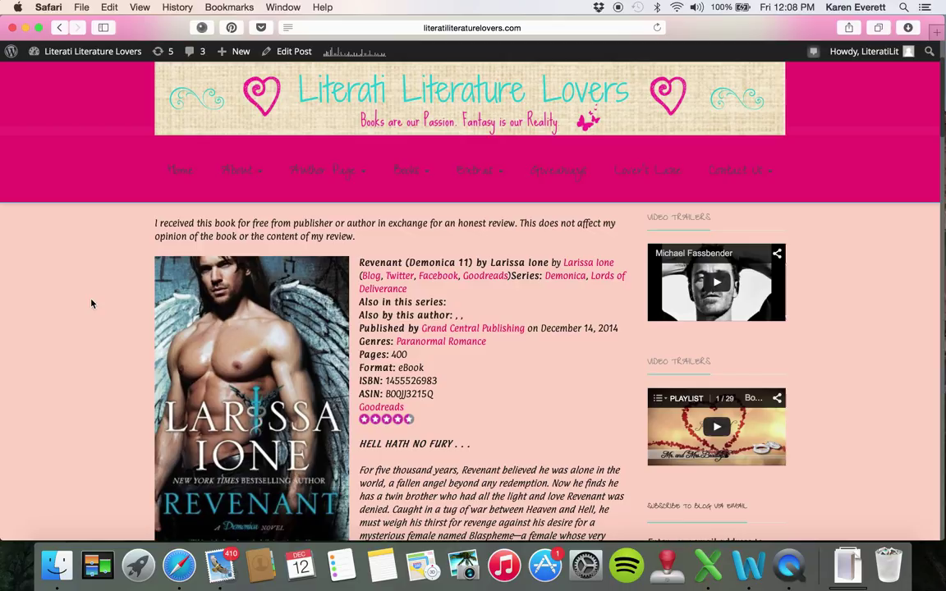
pyautogui.moveTo(464, 257)
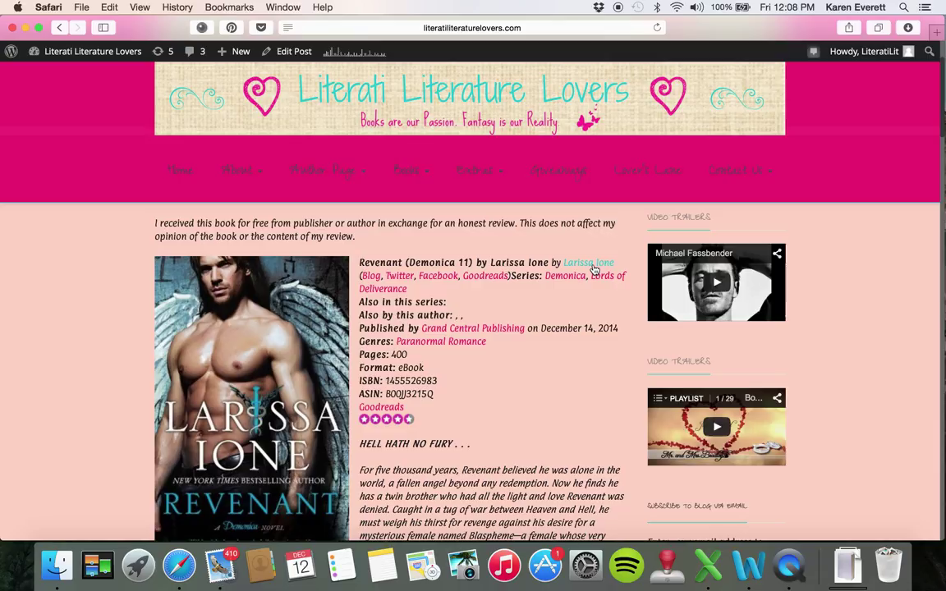
pyautogui.moveTo(486, 276)
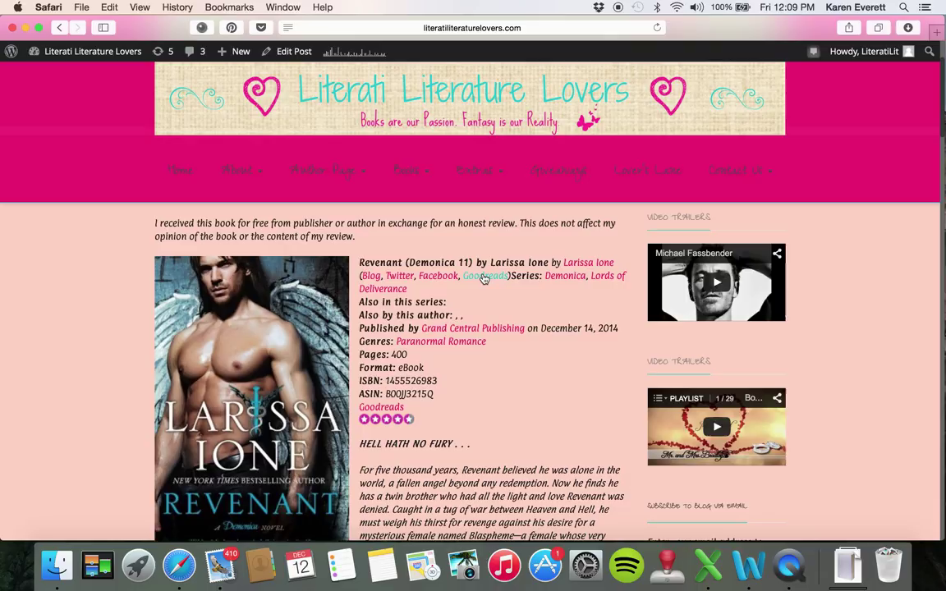
pyautogui.moveTo(606, 281)
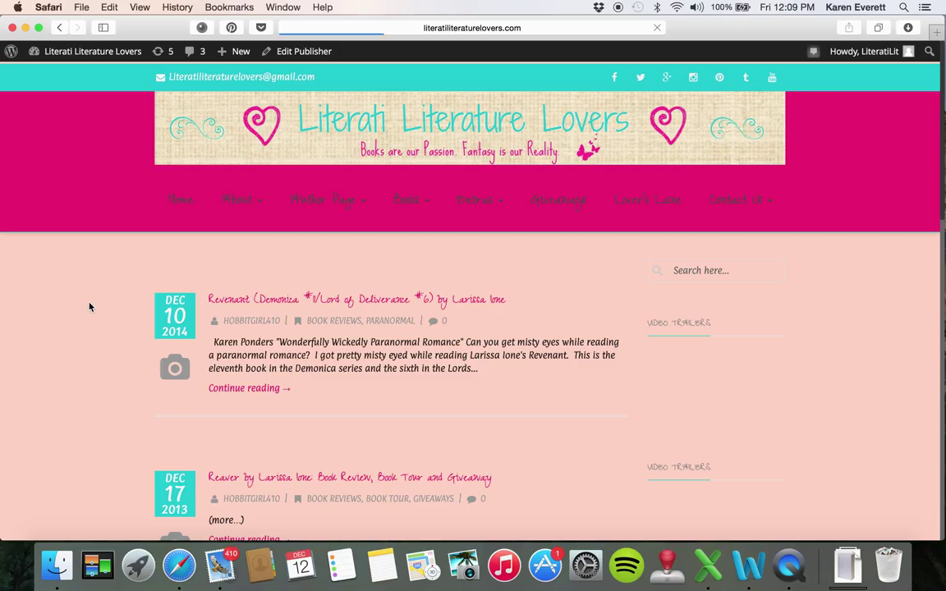
# Step: Scroll the archive listing, then go back to the Revenant review post
pyautogui.scroll(-3)
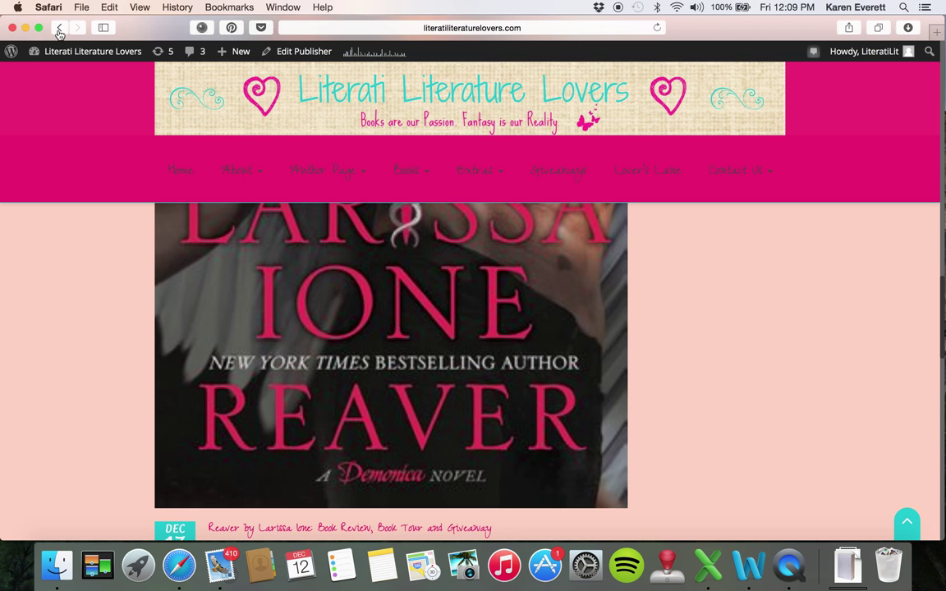
pyautogui.click(60, 28)
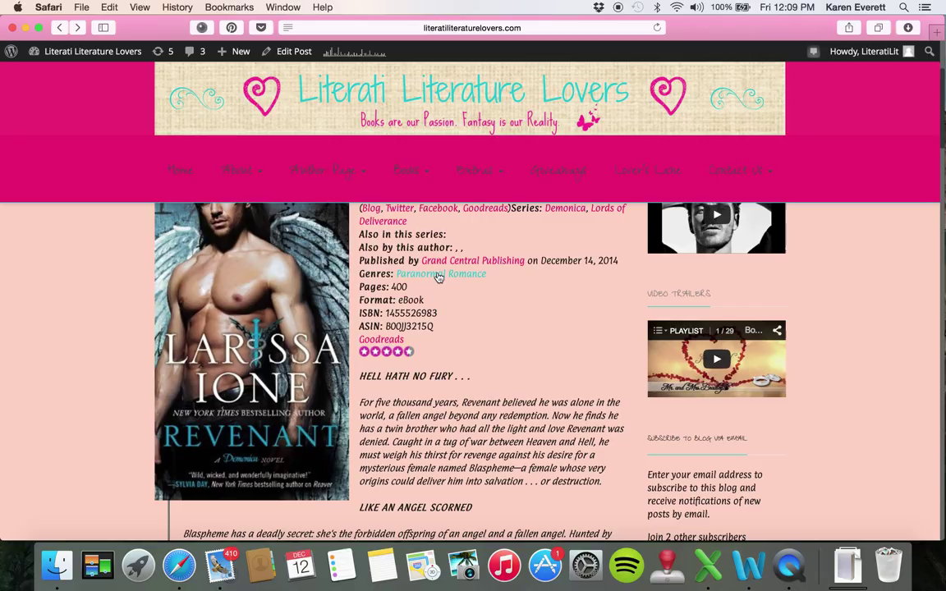
pyautogui.scroll(-3)
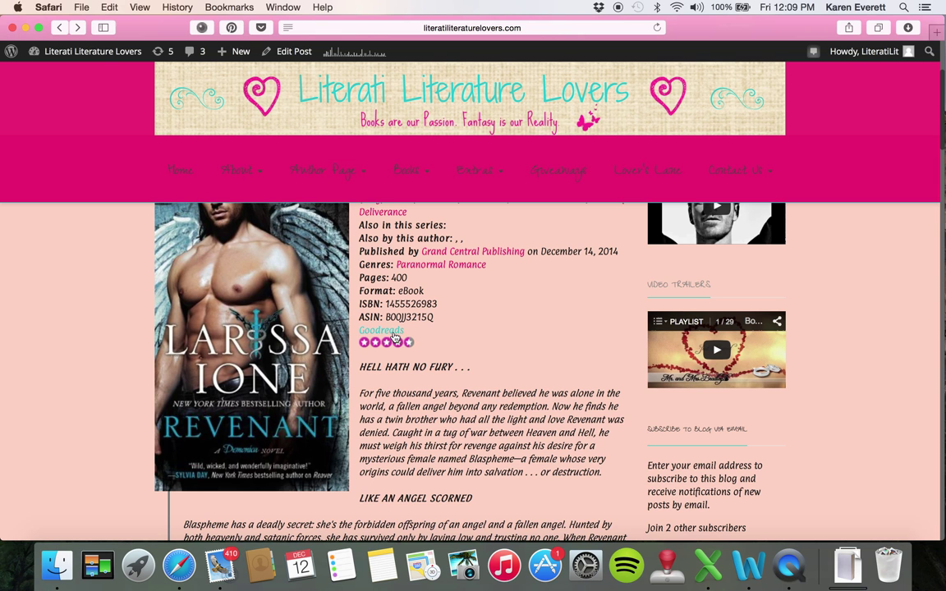
pyautogui.scroll(-3)
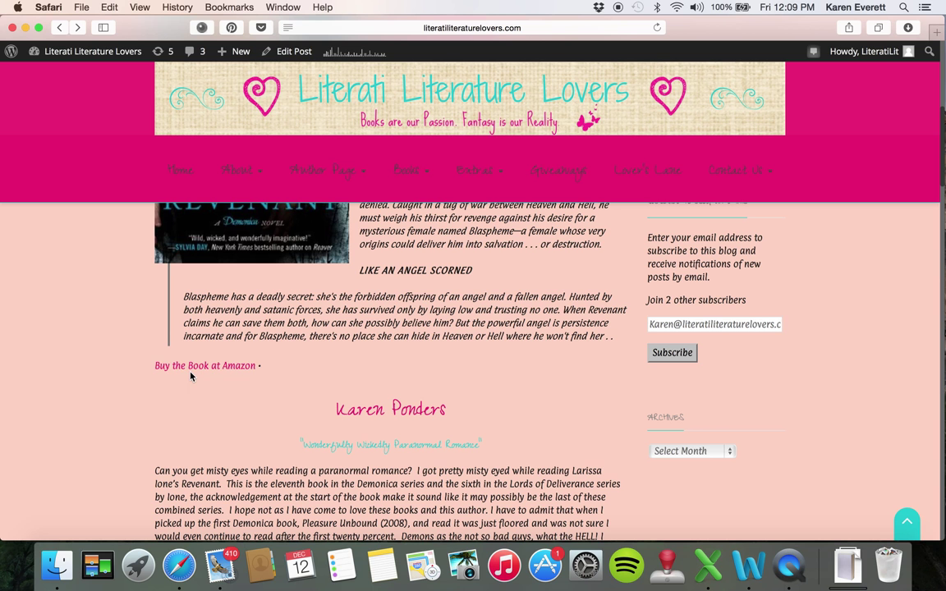
pyautogui.scroll(-3)
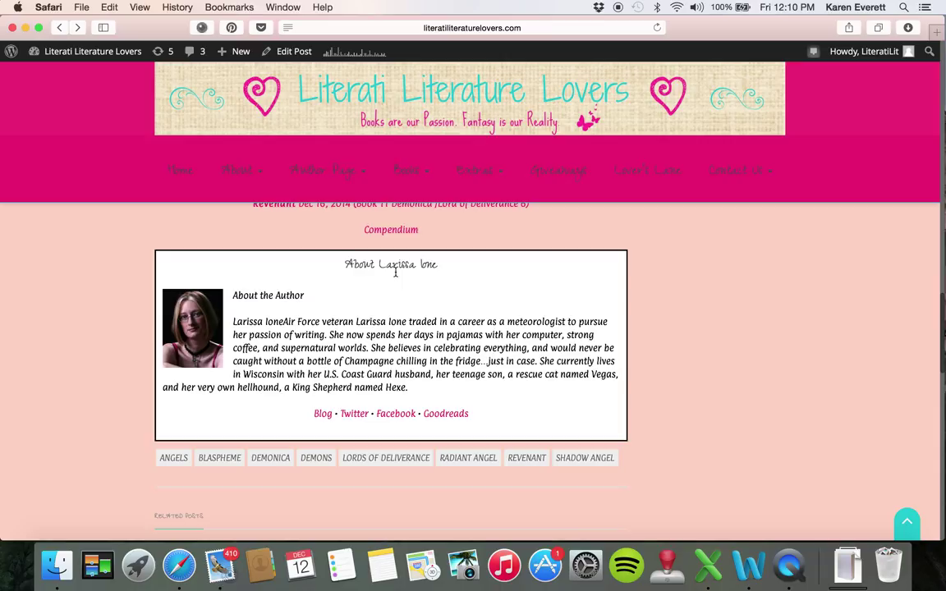
pyautogui.moveTo(113, 349)
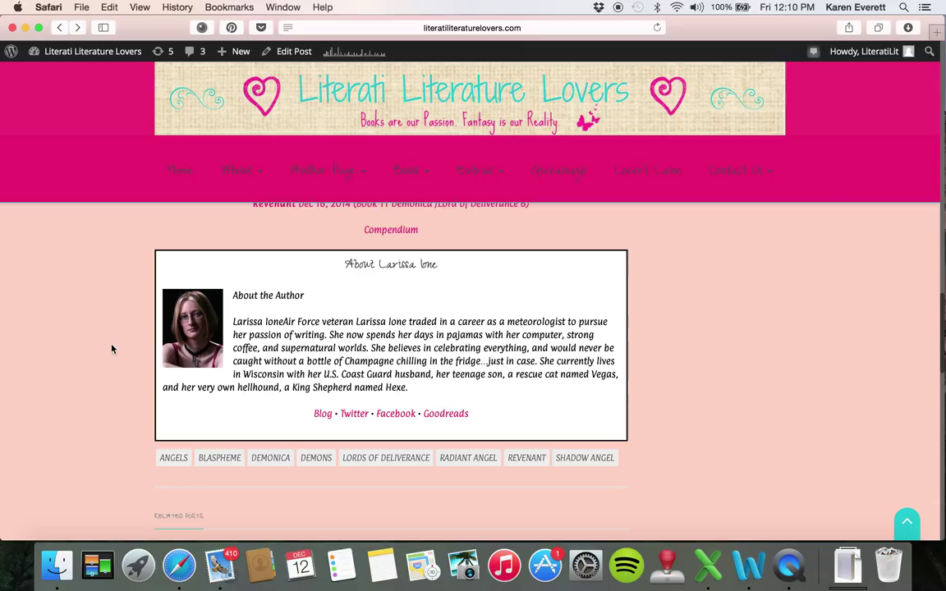